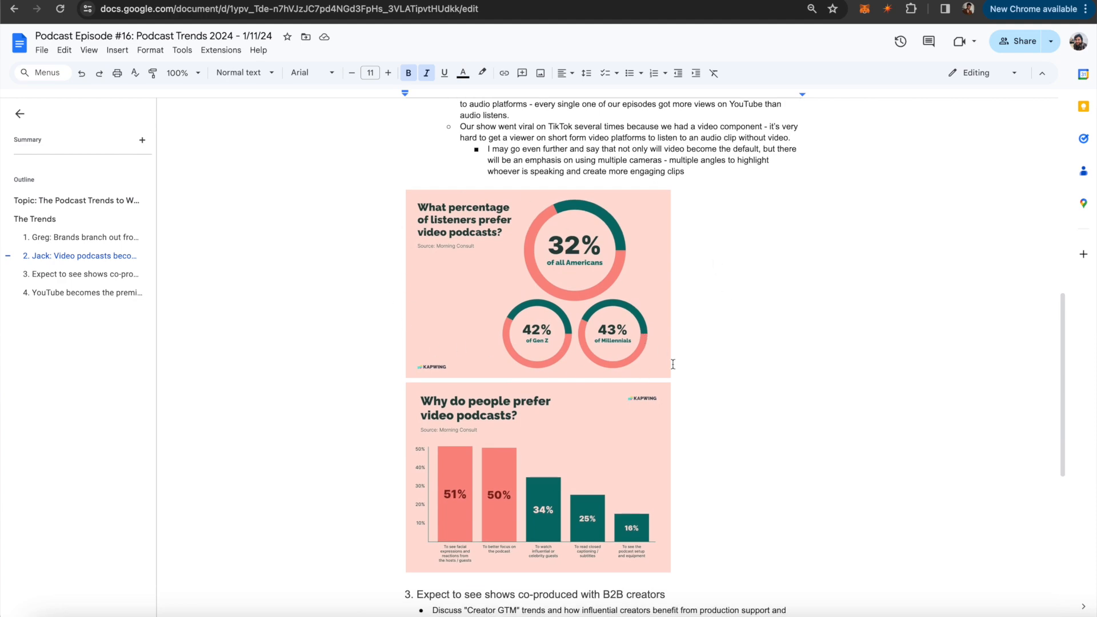
mouse_move(684, 459)
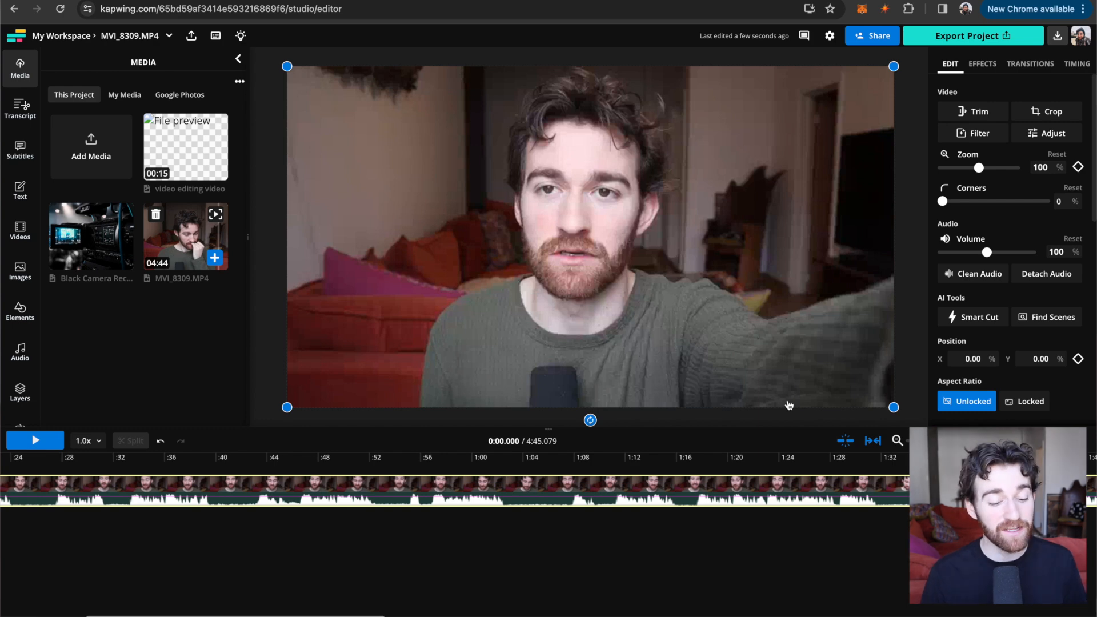
Step: Remove silent pauses from the selected clip with Smart Cut, shrinking 4:45 to 2:32
left_click(898, 441)
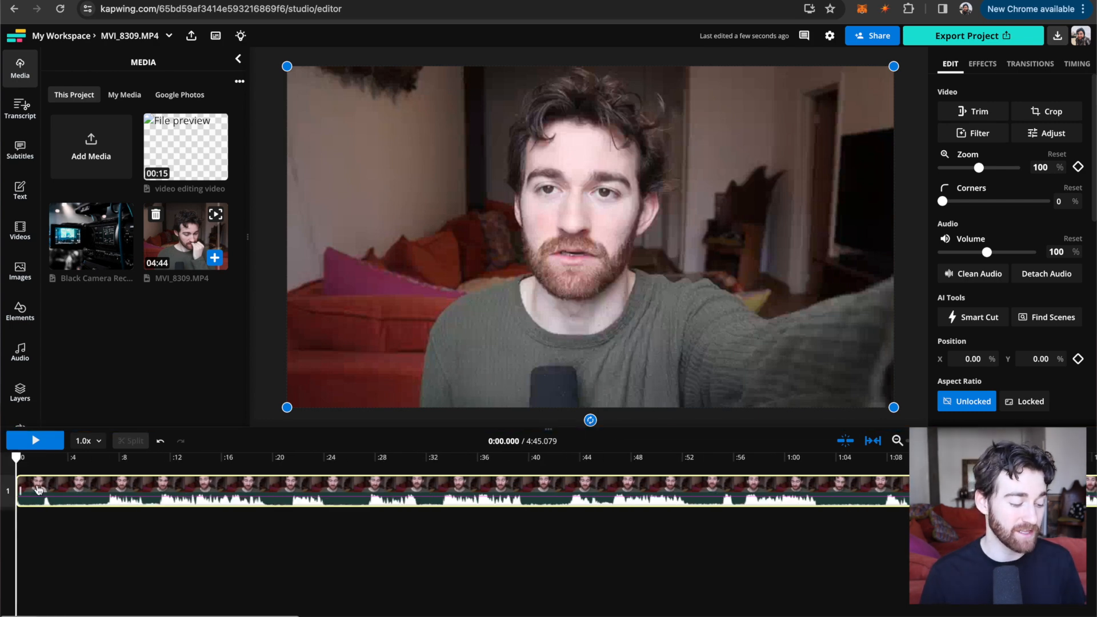
mouse_move(983, 306)
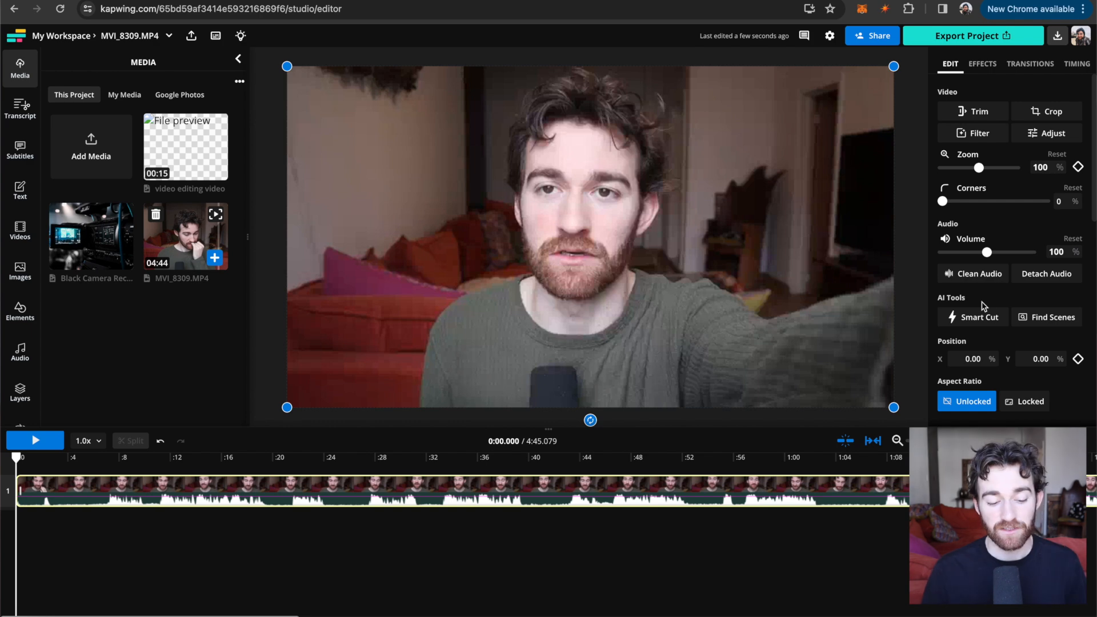
mouse_move(974, 323)
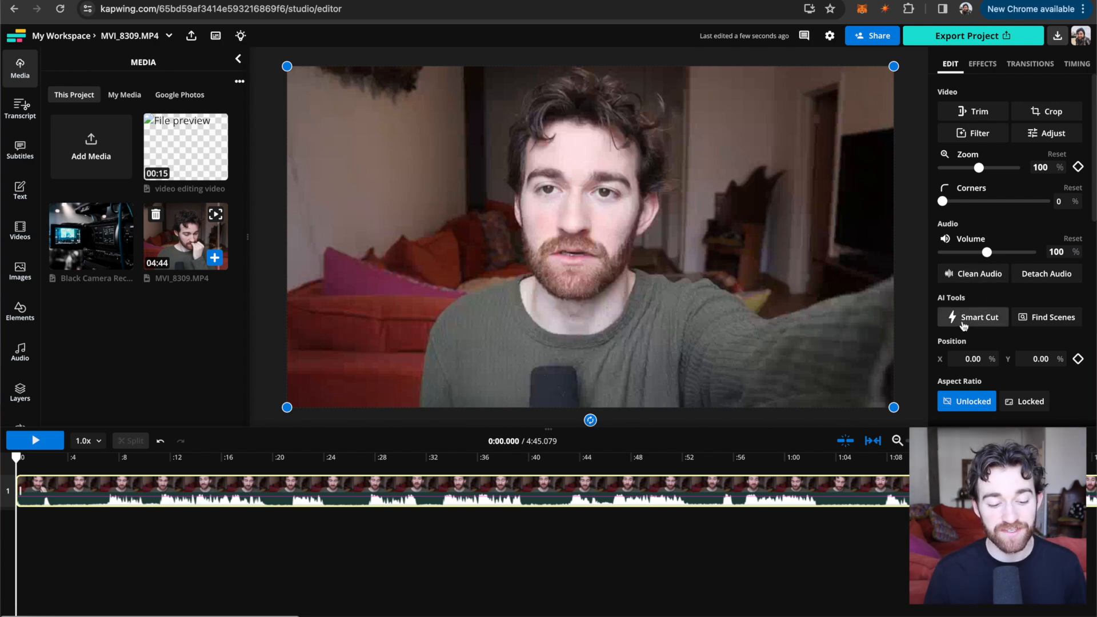
left_click(972, 316)
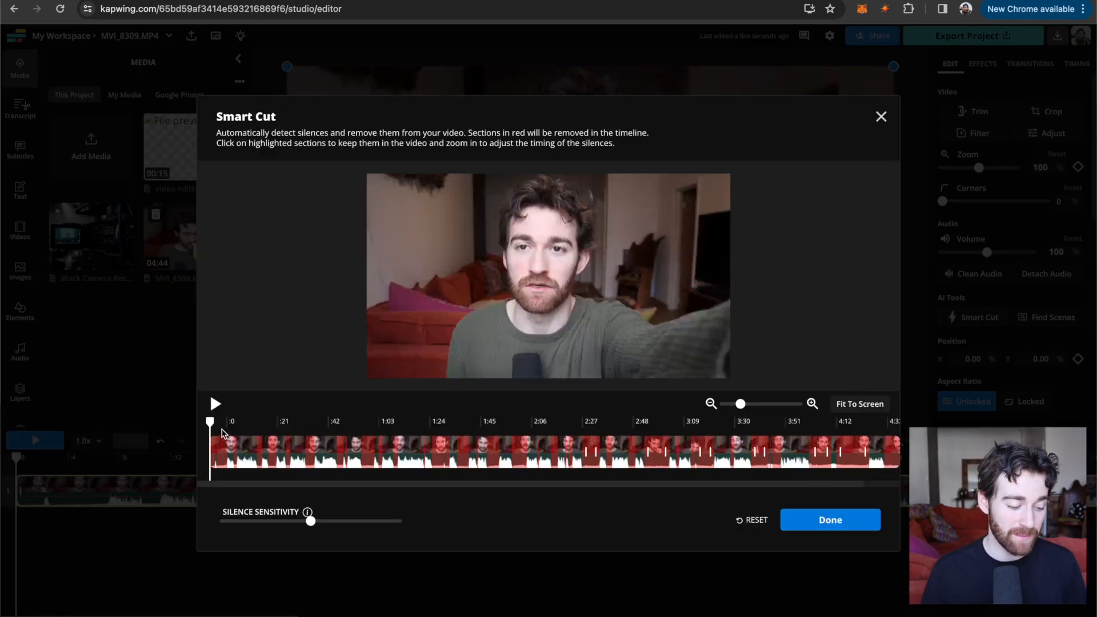
mouse_move(832, 538)
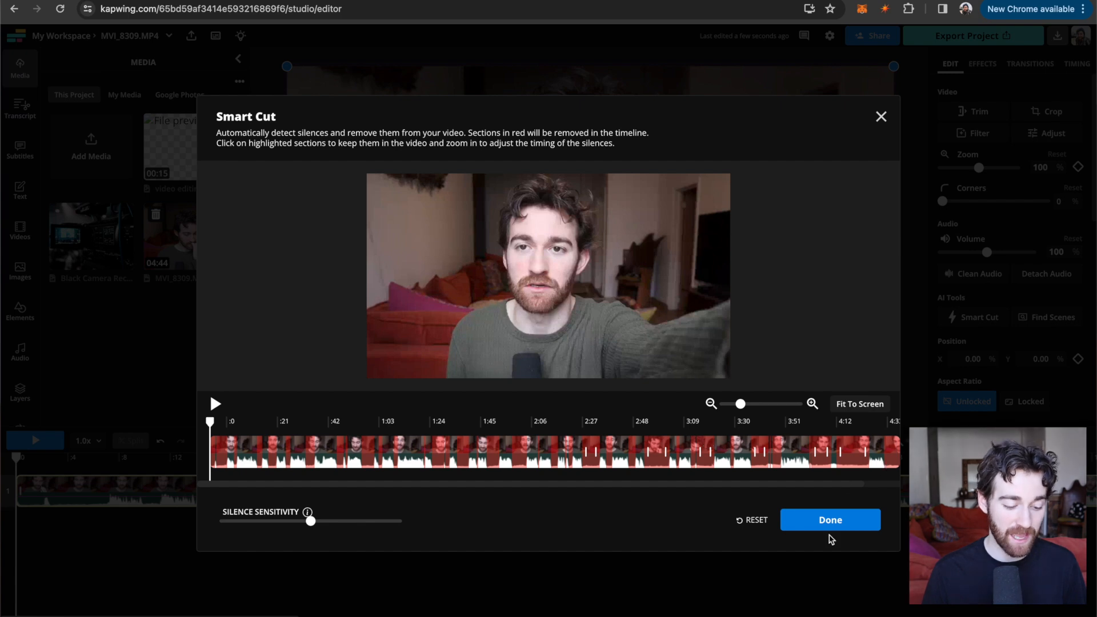
left_click(829, 520)
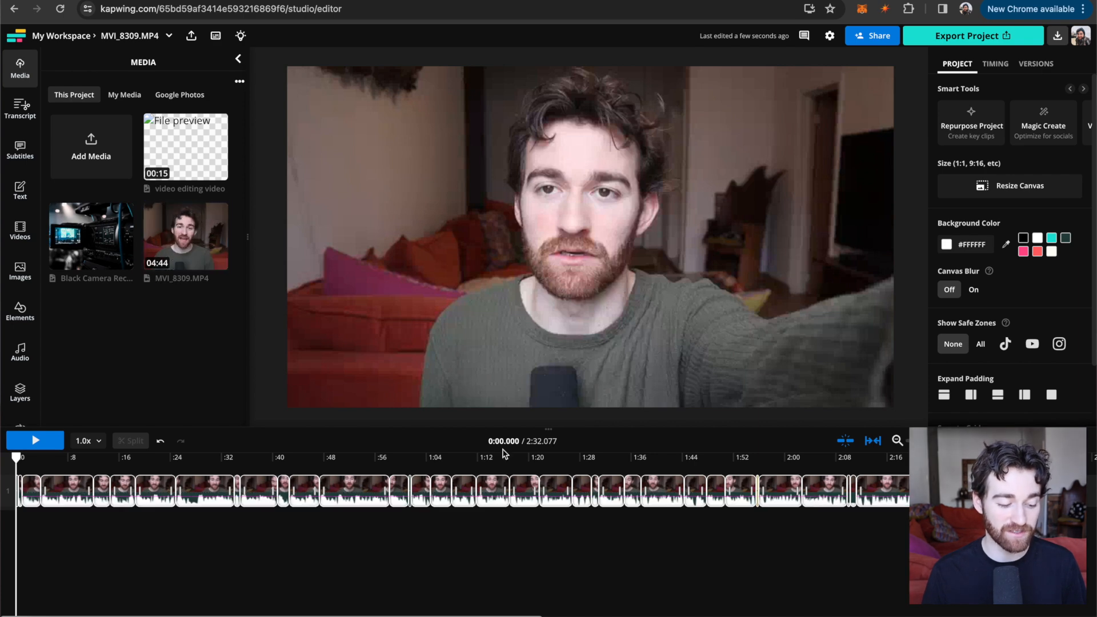
mouse_move(570, 460)
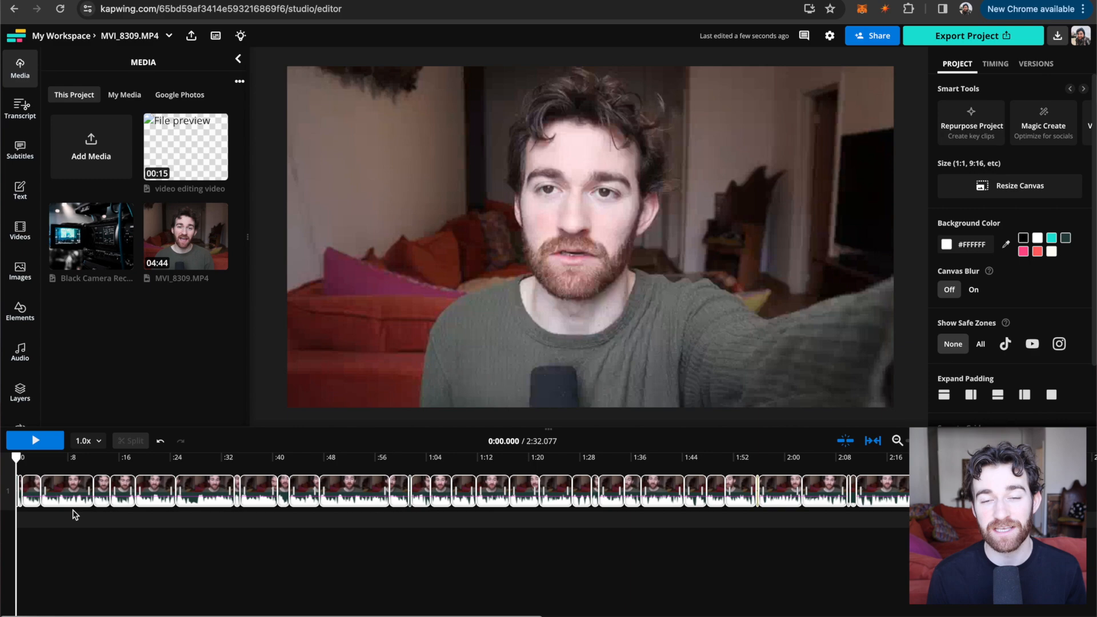
Step: Trim unwanted timeline sections so the recording runs about 1:02
left_click(35, 440)
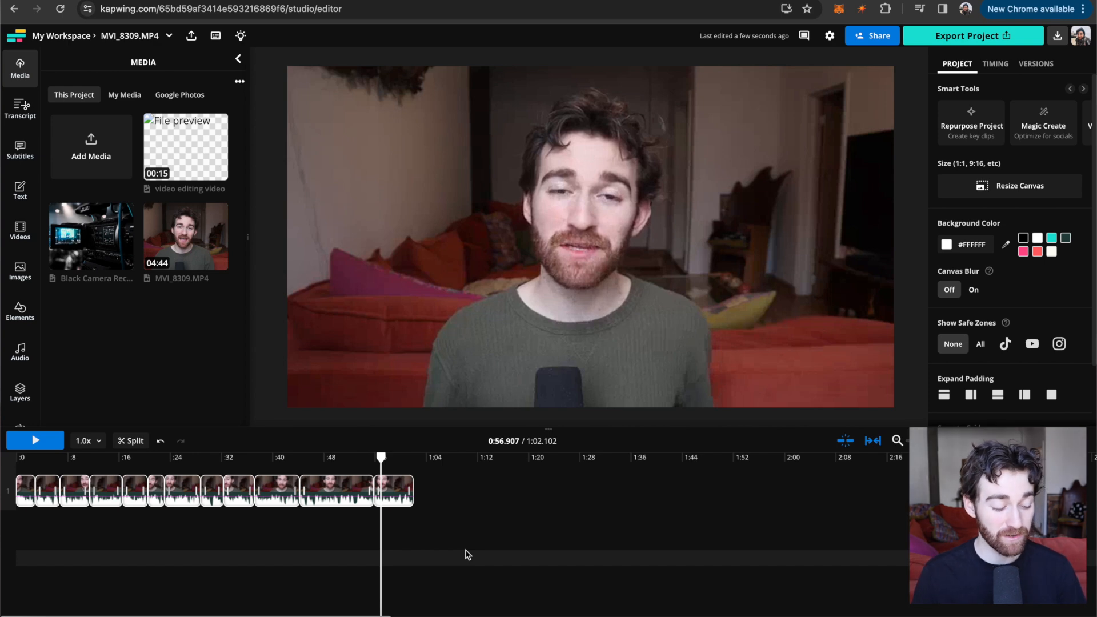
mouse_move(176, 229)
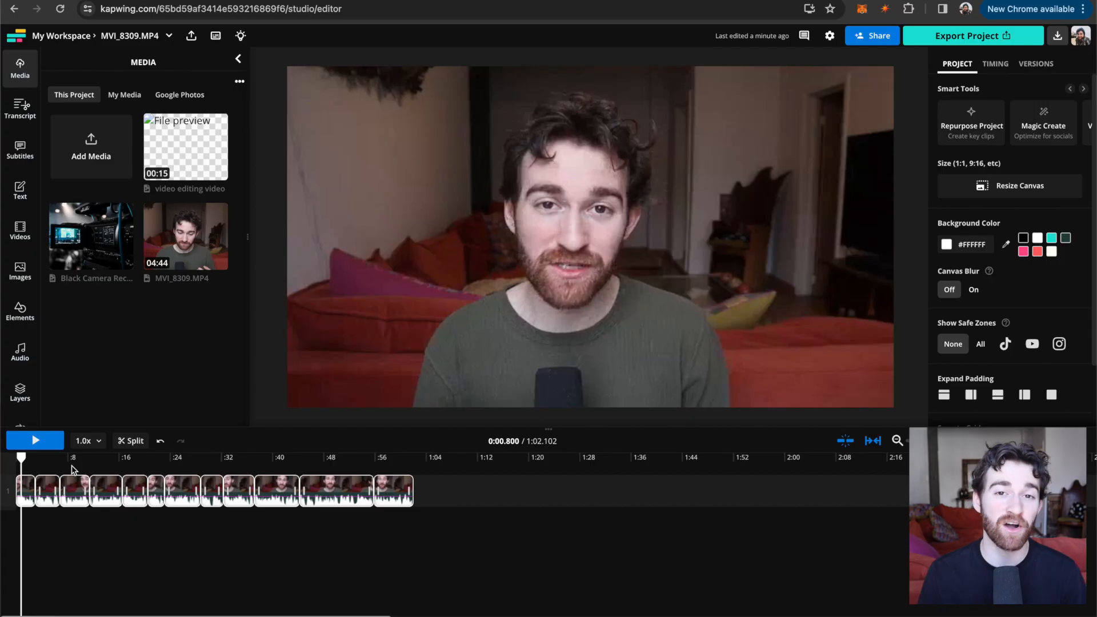
Step: Select all track clips, enlarge and reposition the footage, and raise Saturation to 28
left_click(24, 490)
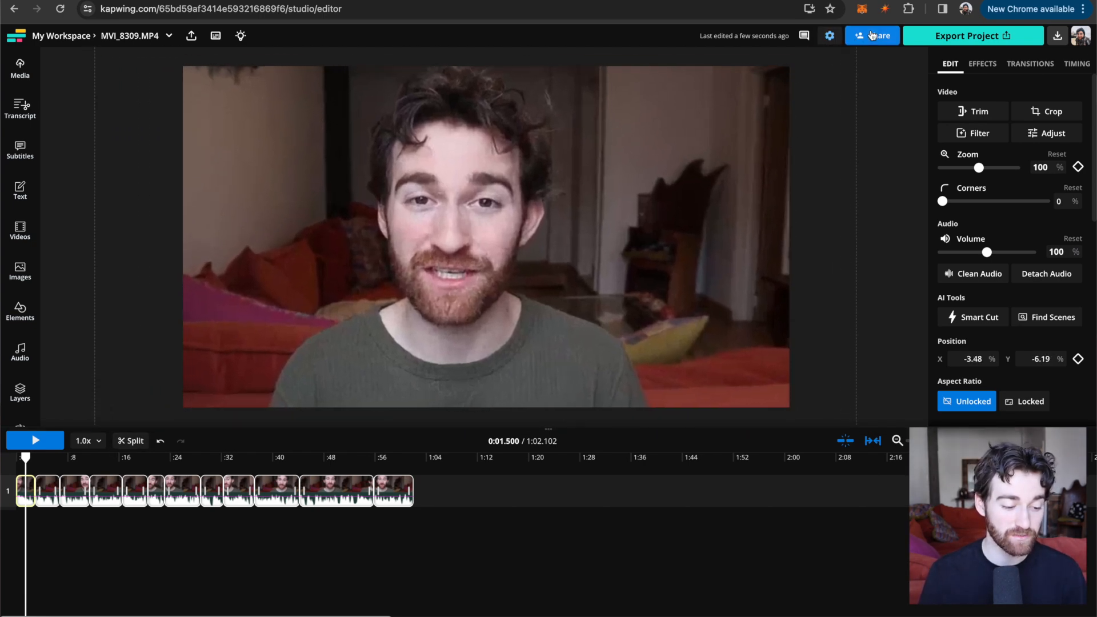
mouse_move(872, 36)
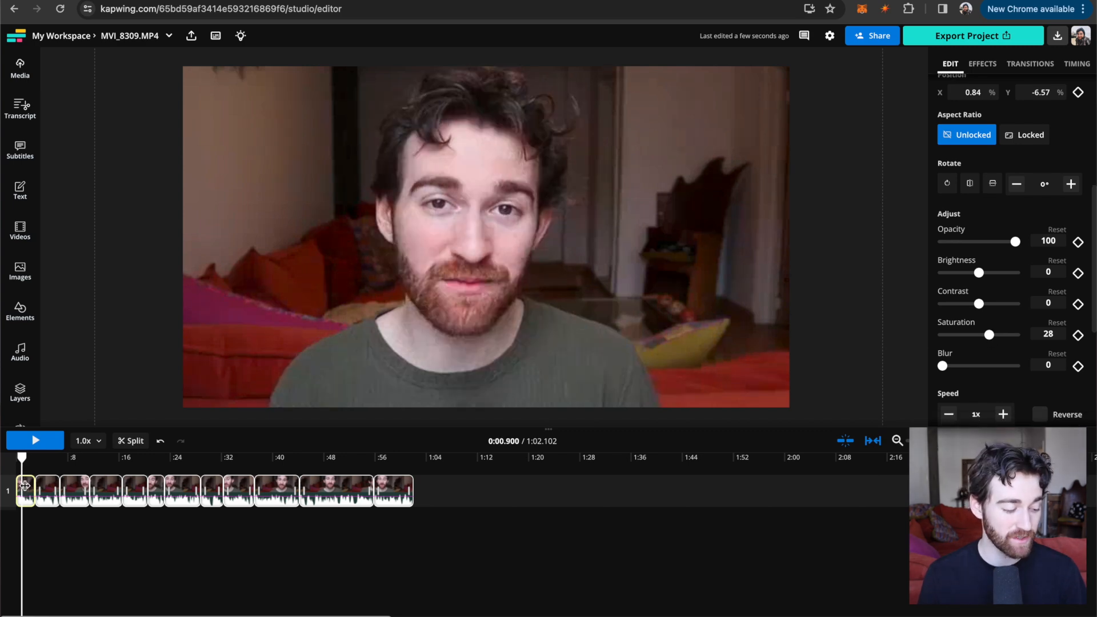
right_click(24, 490)
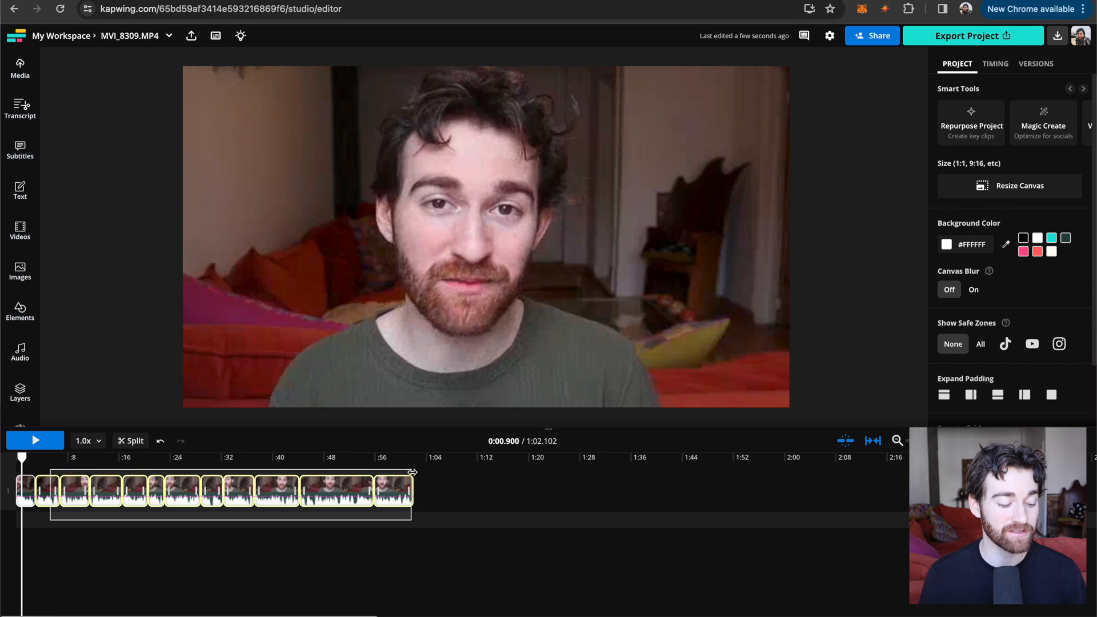
right_click(230, 490)
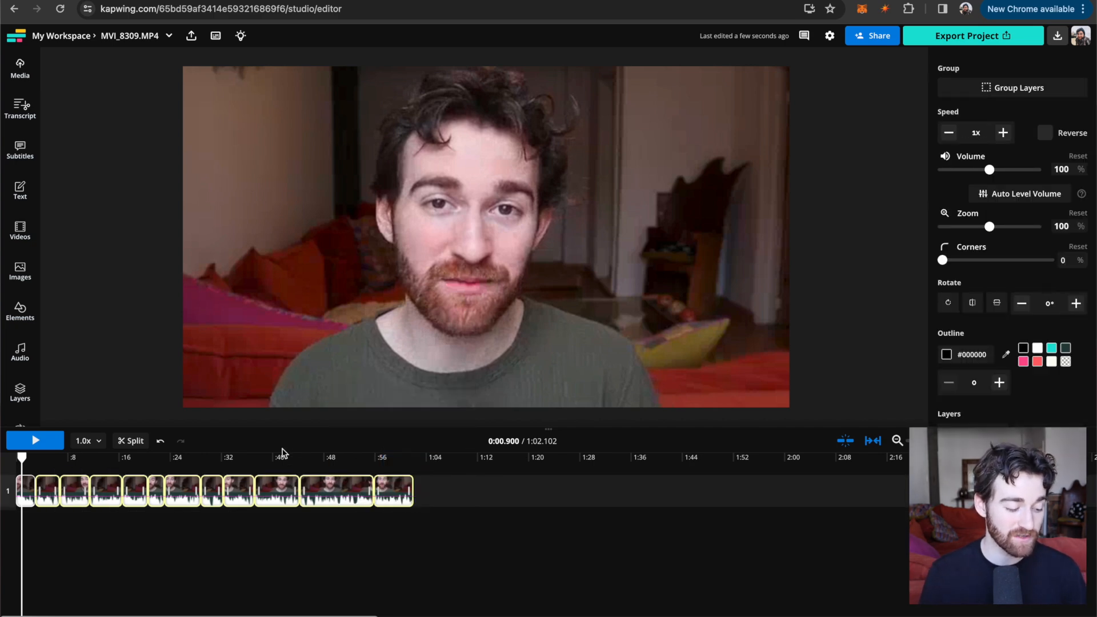
left_click(322, 457)
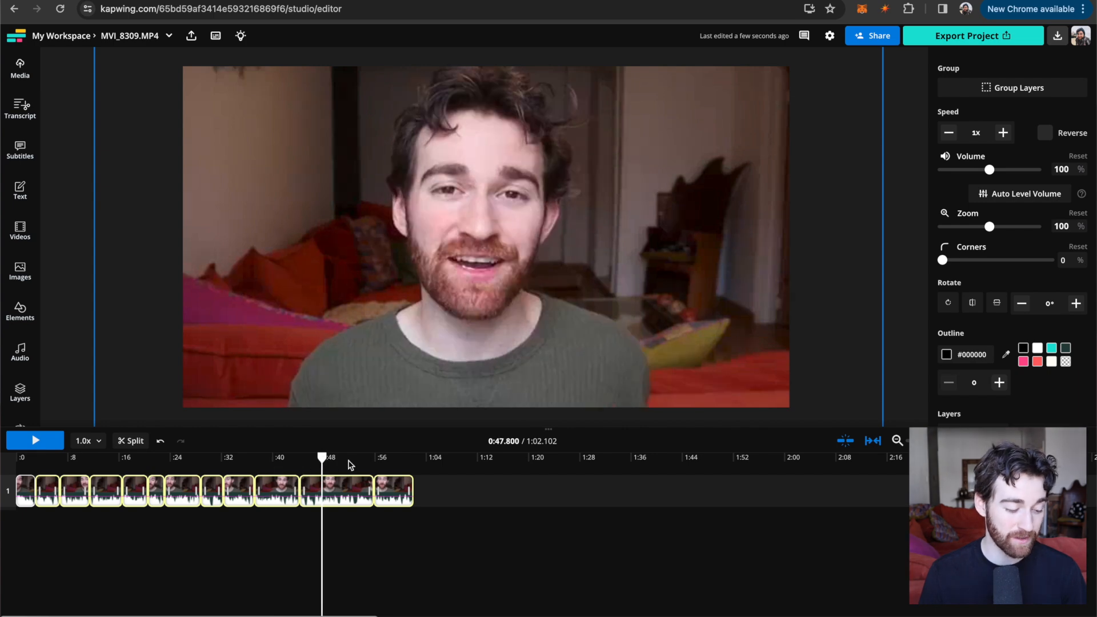
left_click(396, 458)
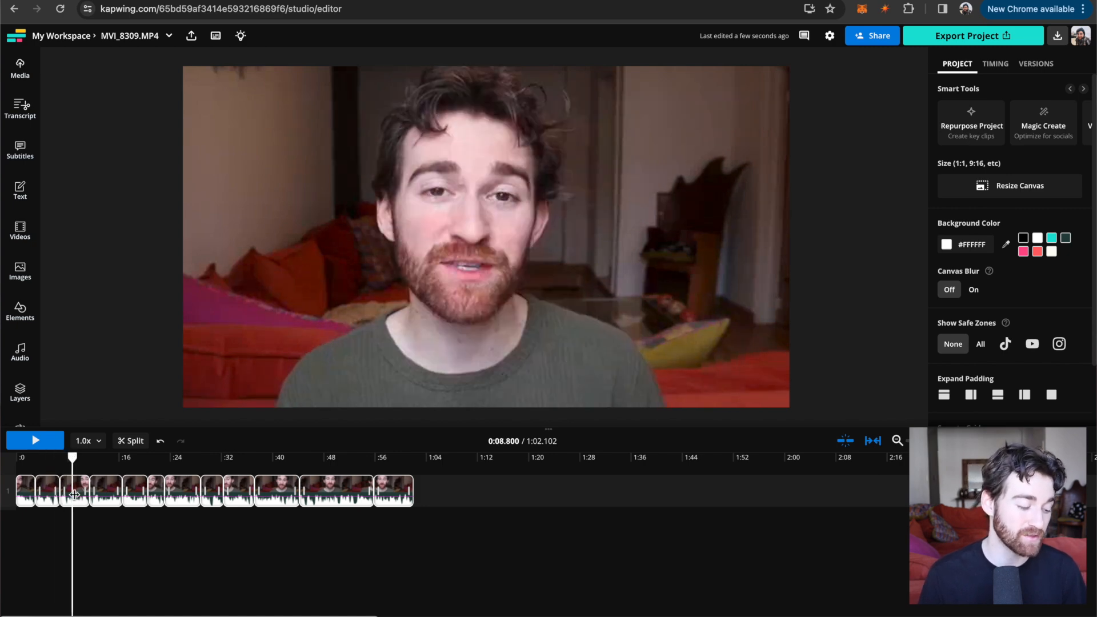
Step: Apply a Moving Zoom animation to the clips around 8 and 29 seconds
left_click(73, 490)
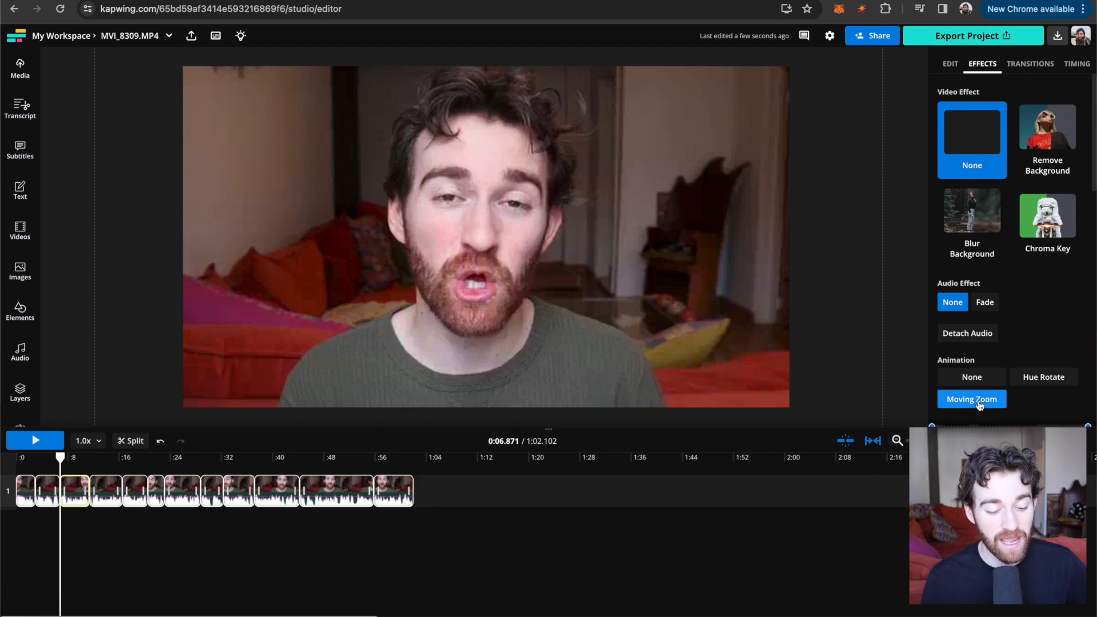
left_click(35, 439)
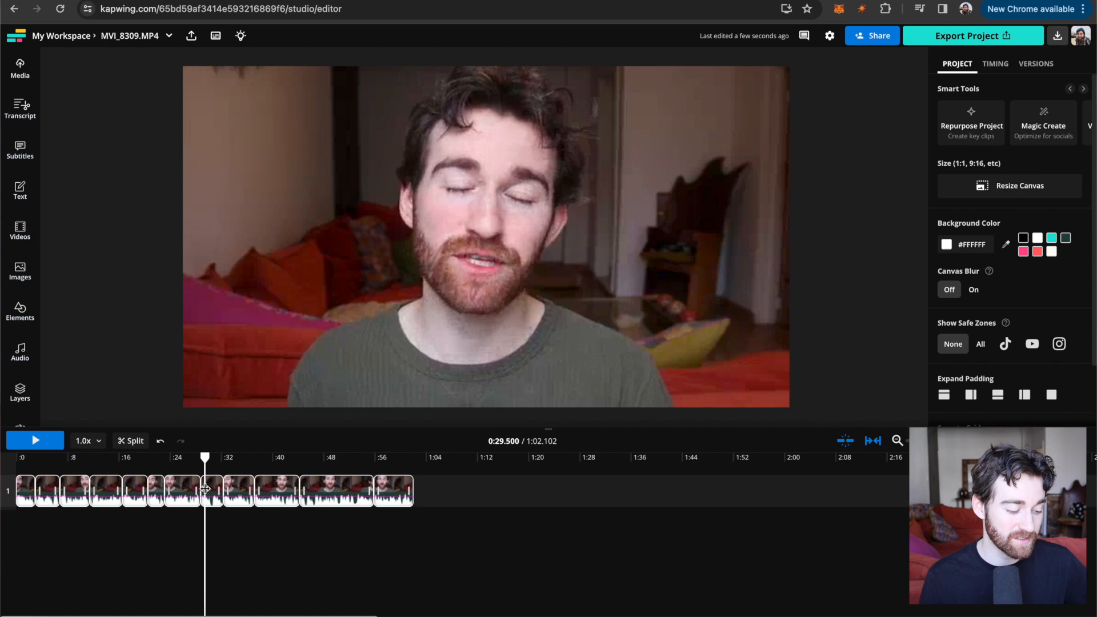
left_click(212, 490)
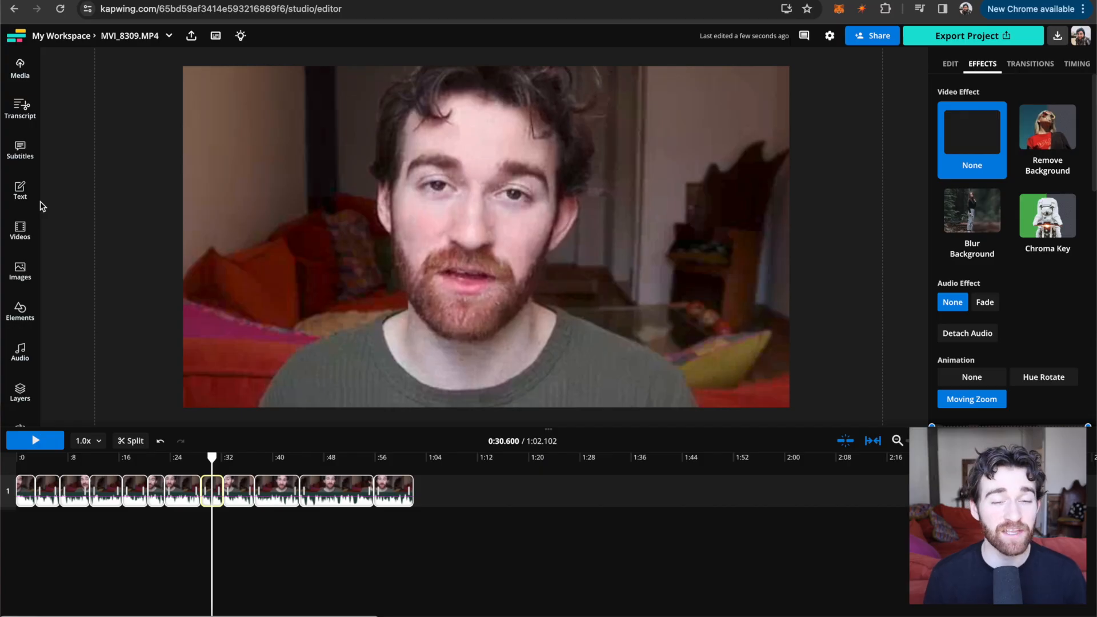
mouse_move(20, 231)
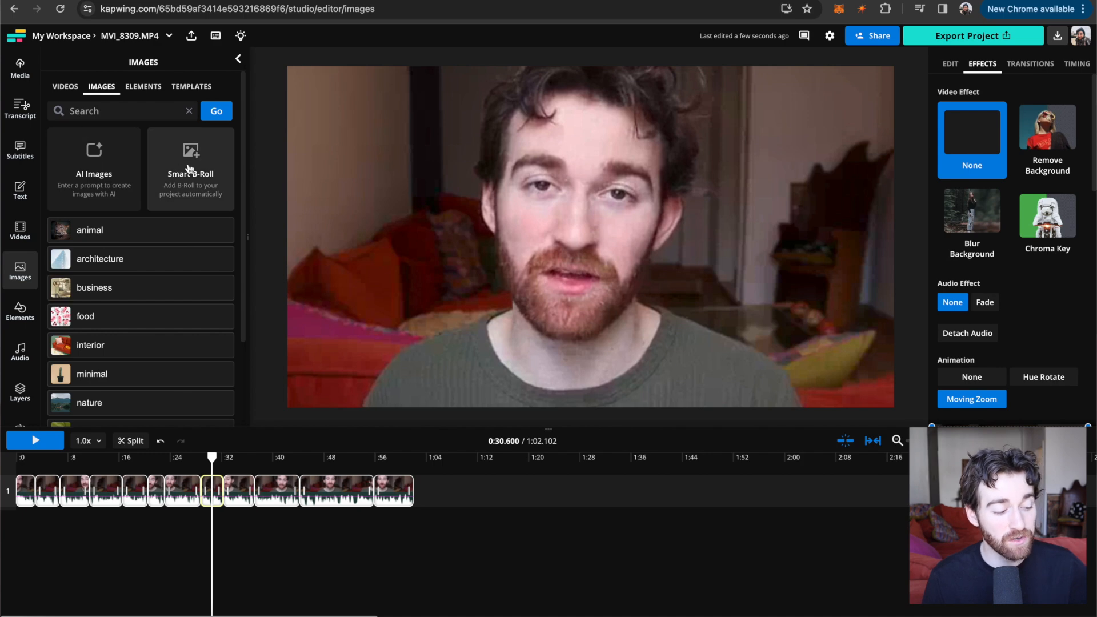
Step: Generate Smart B-Roll and add the suggested robot image above the talking-head track
left_click(189, 168)
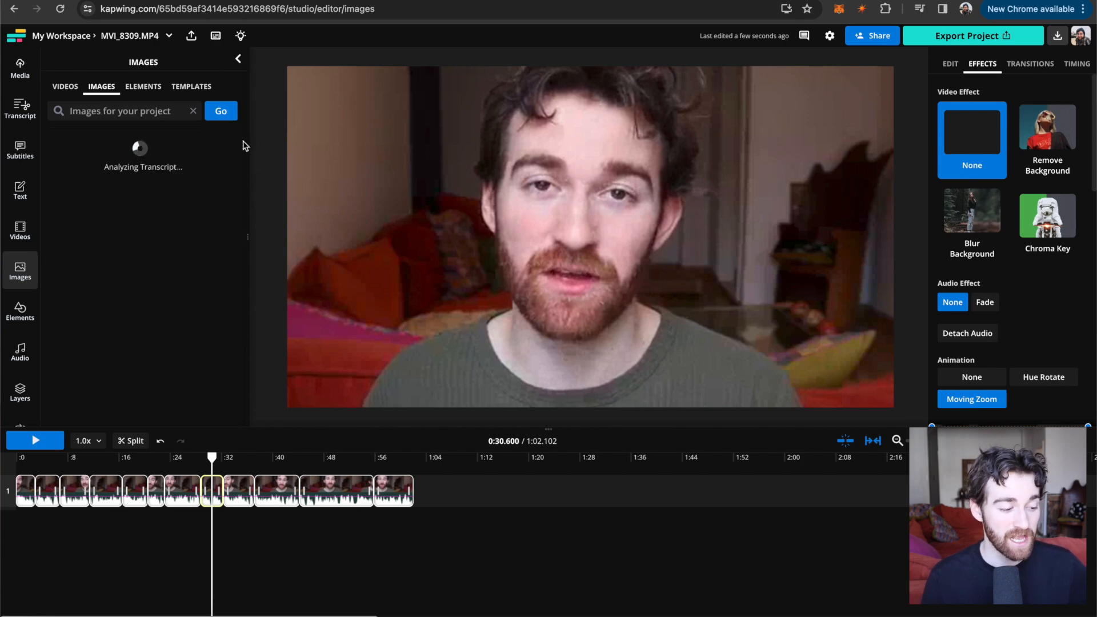
mouse_move(194, 244)
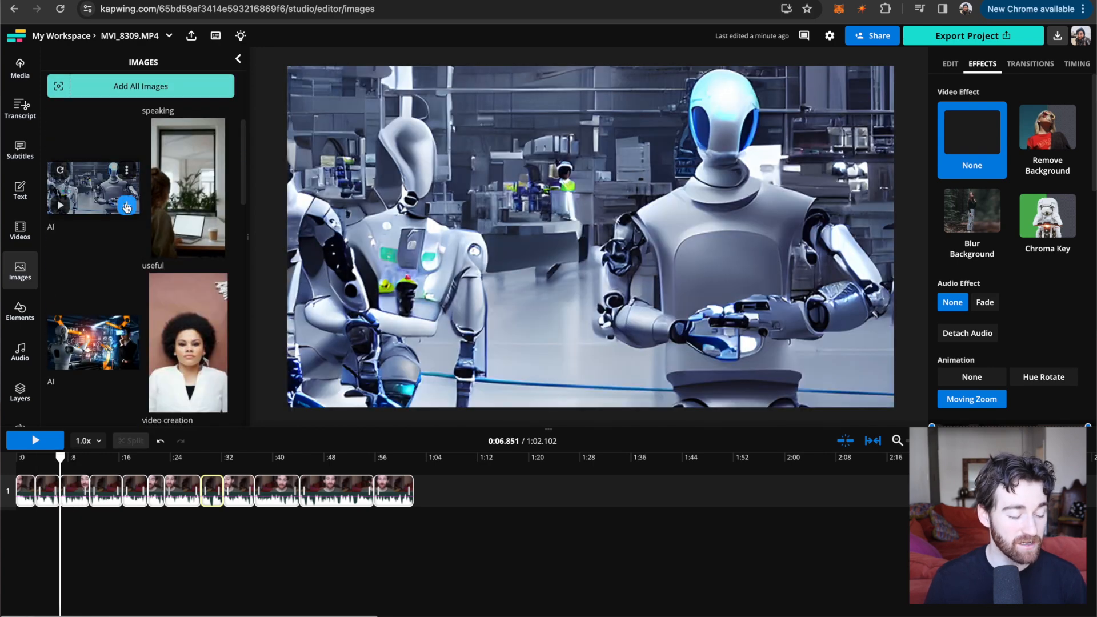
left_click(127, 208)
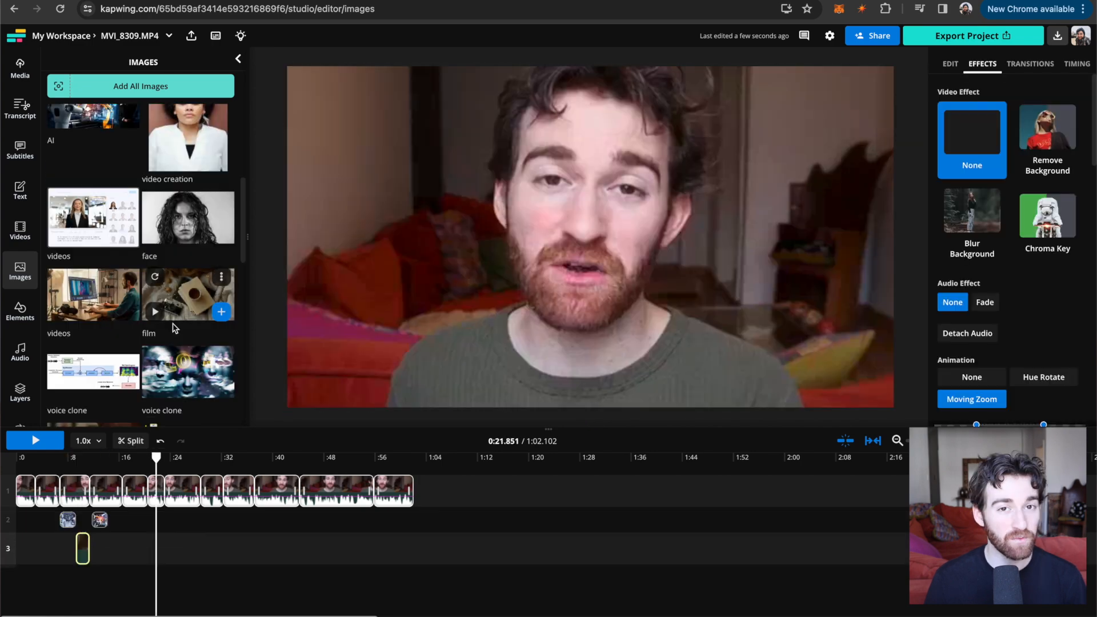
scroll("down", 3)
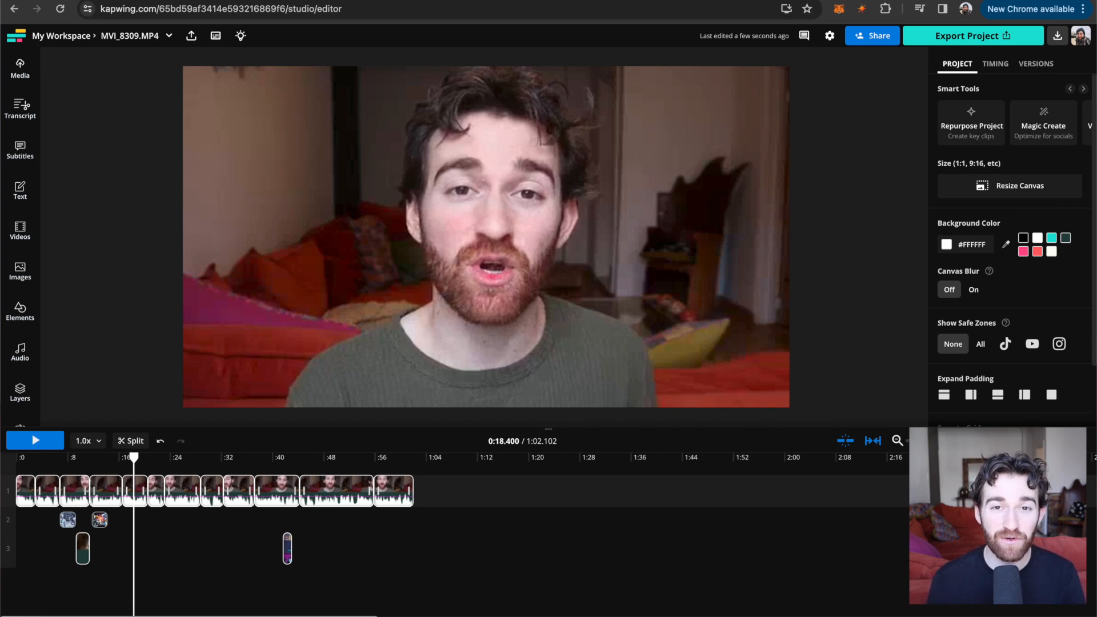
Step: Auto-generate subtitles for the one-minute talking-head video
left_click(19, 148)
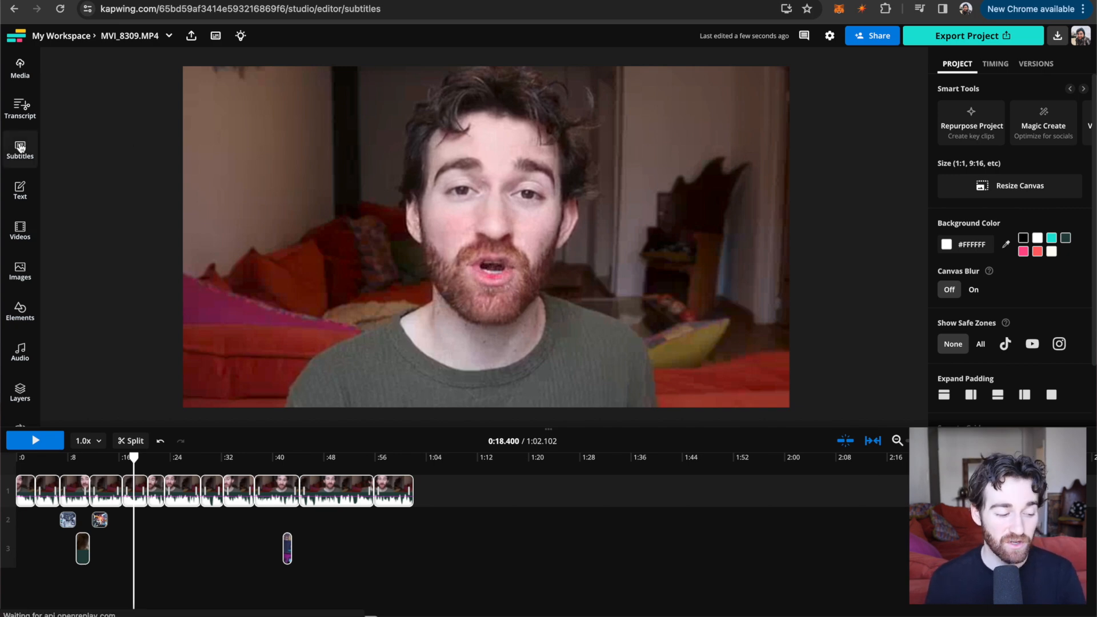
left_click(20, 149)
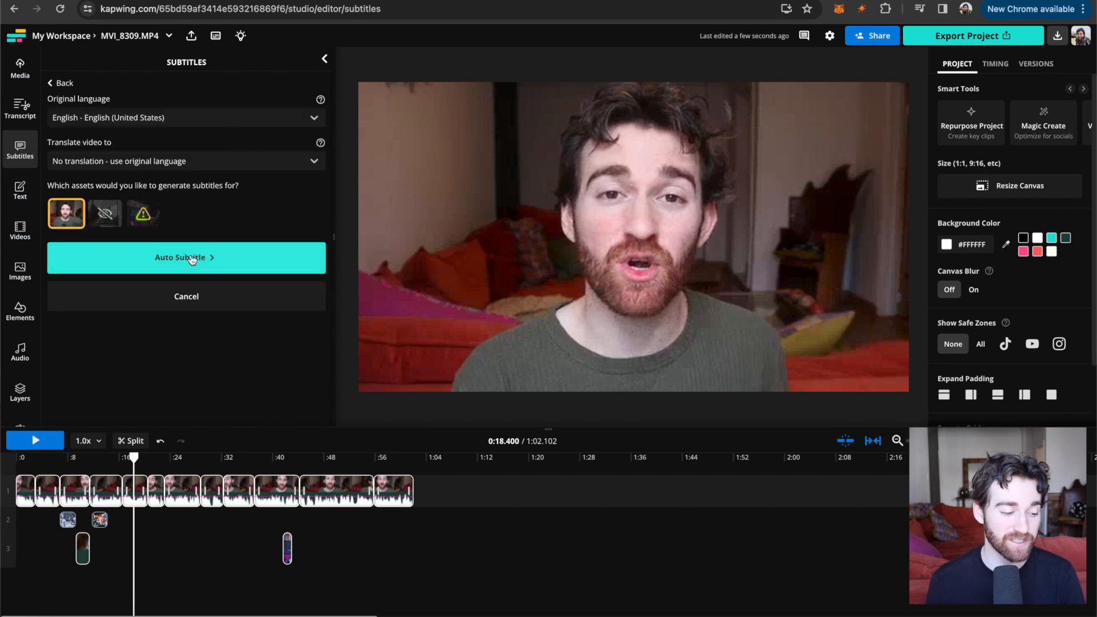
left_click(186, 257)
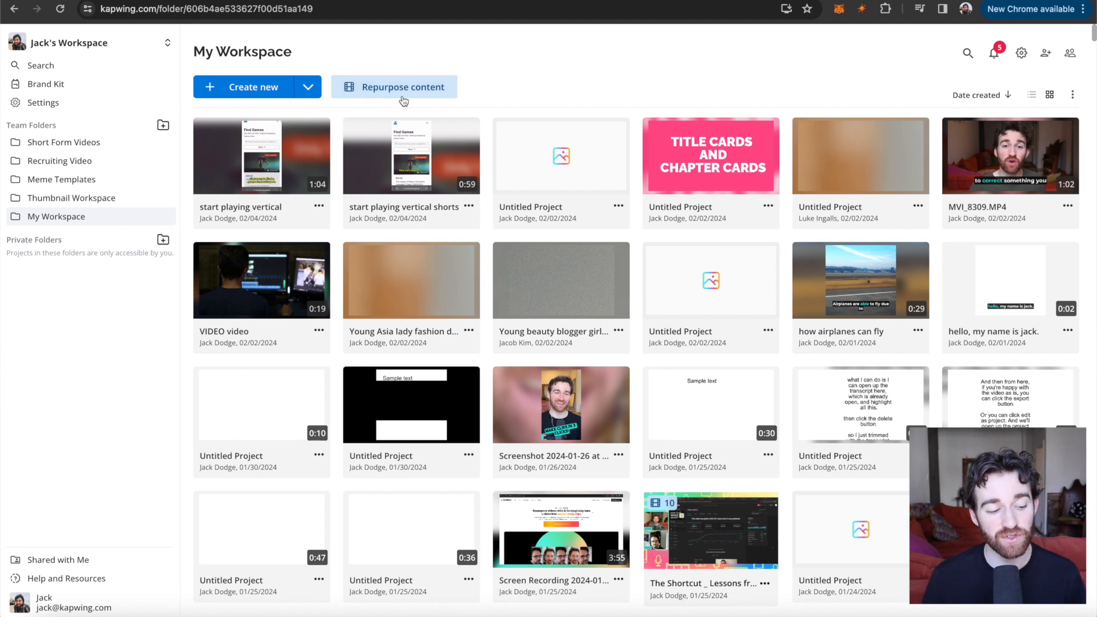
left_click(401, 87)
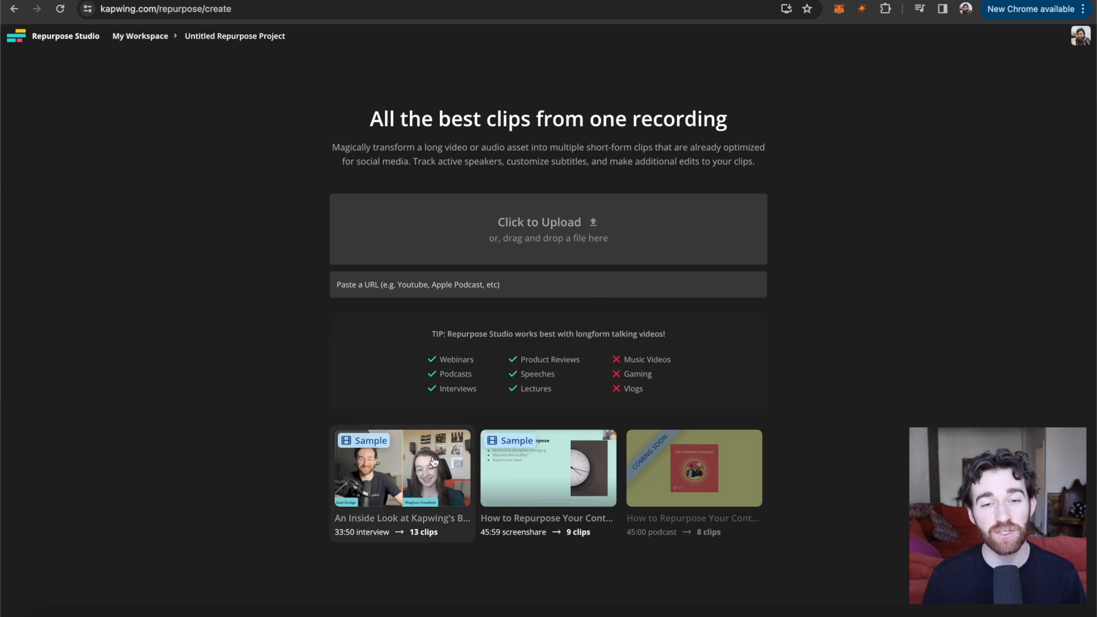
left_click(402, 467)
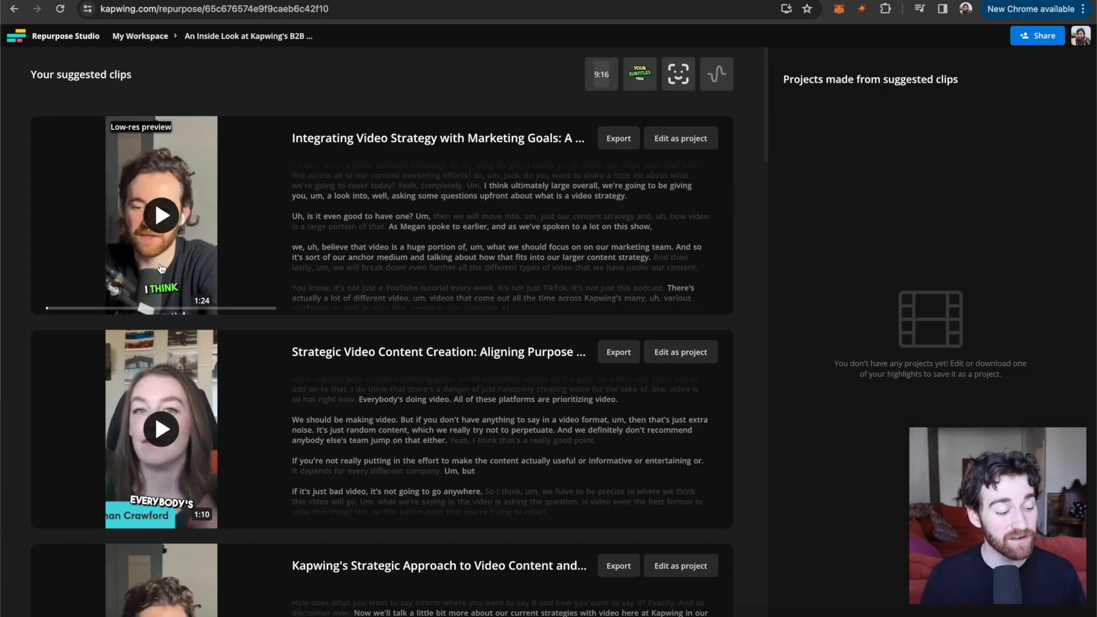
scroll("down", 3)
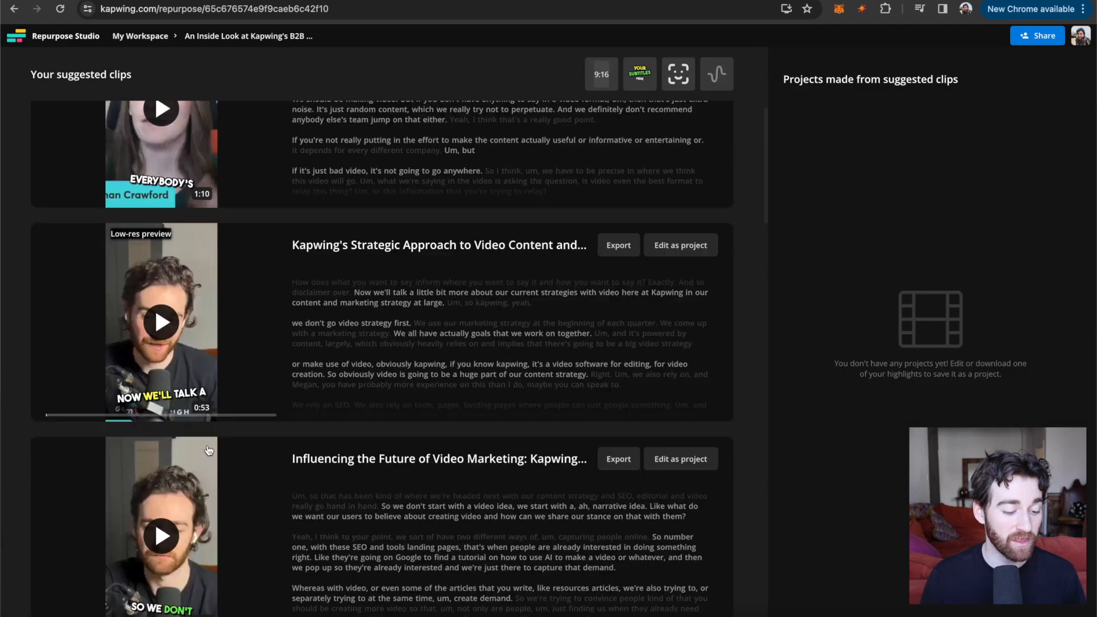
scroll("down", 3)
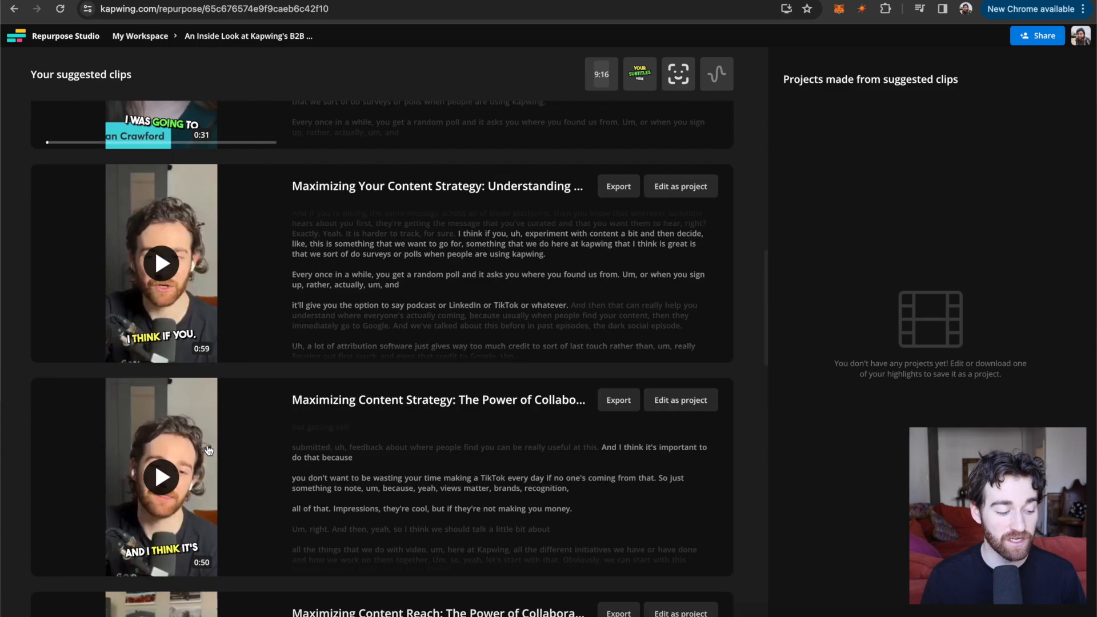
scroll("down", 3)
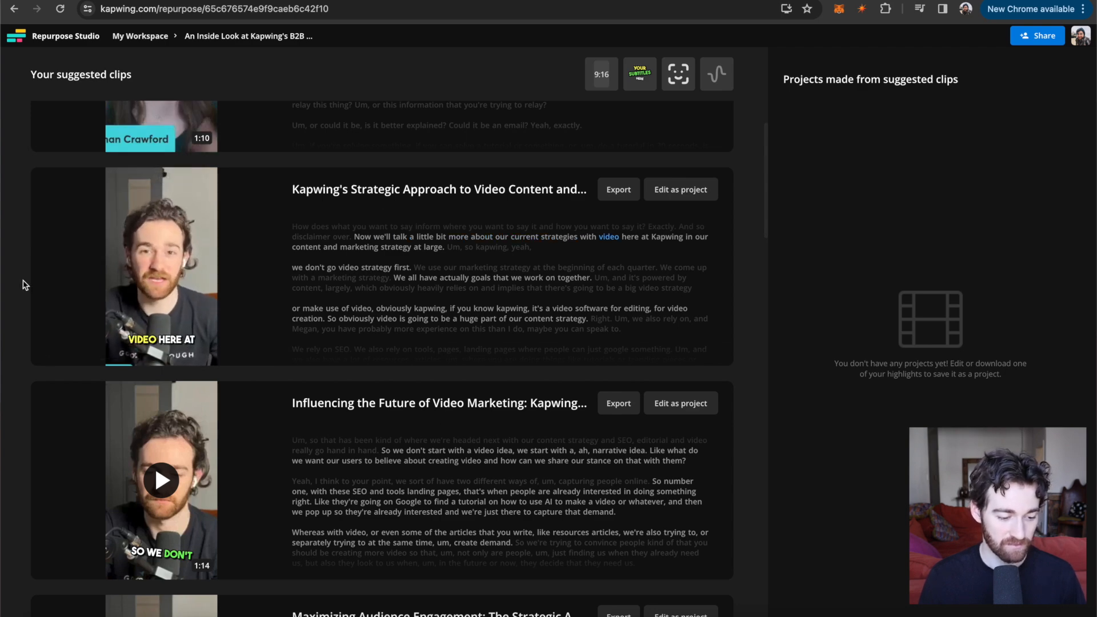
scroll("down", 3)
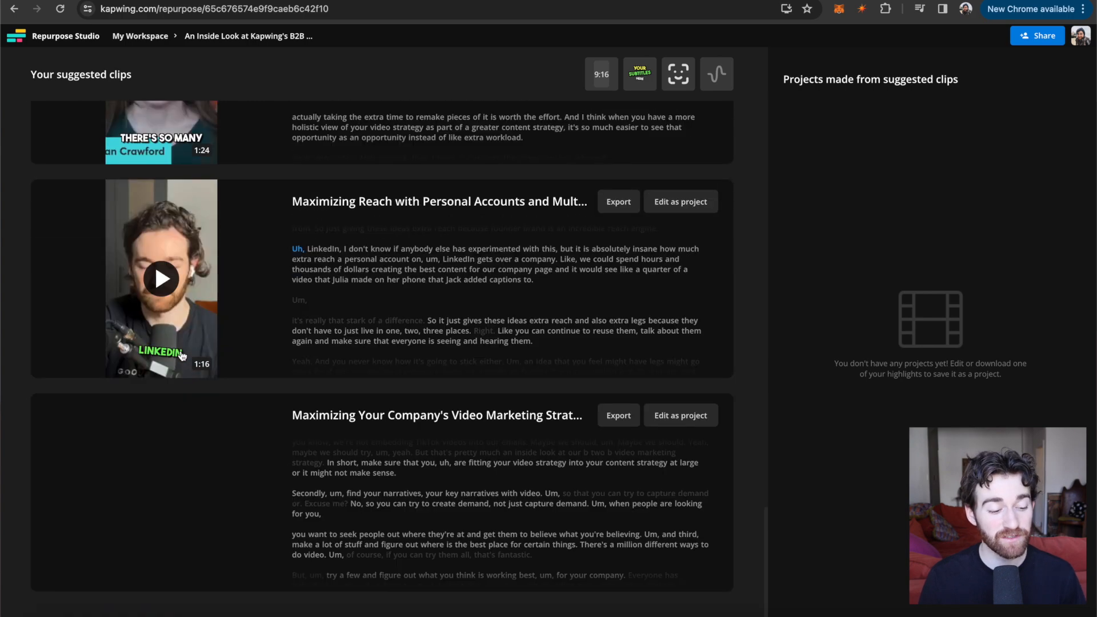
scroll("down", 3)
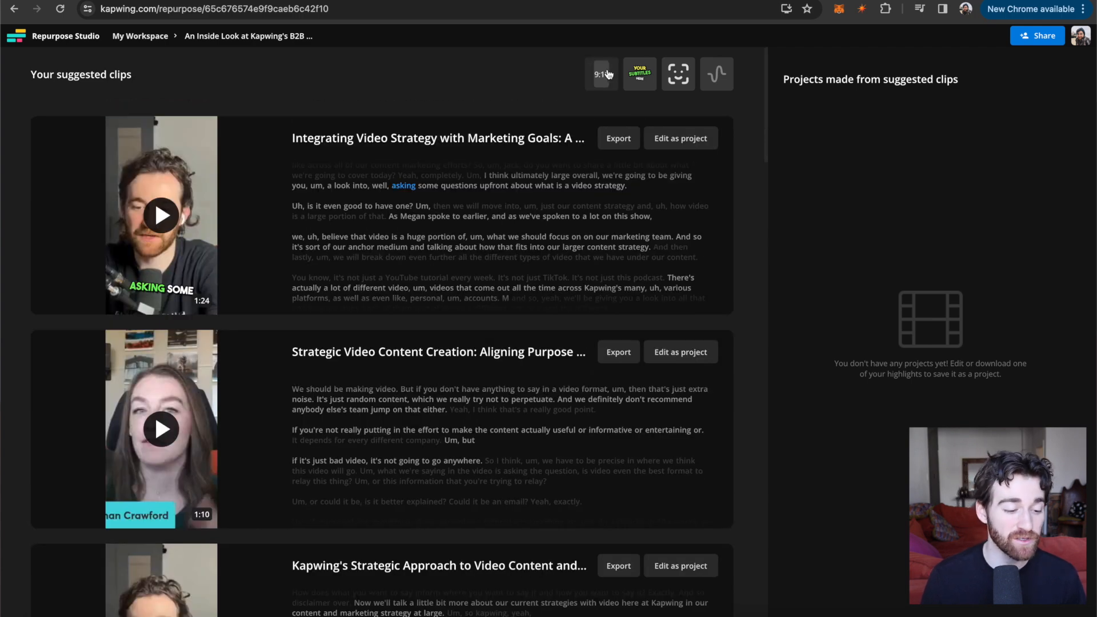
left_click(600, 74)
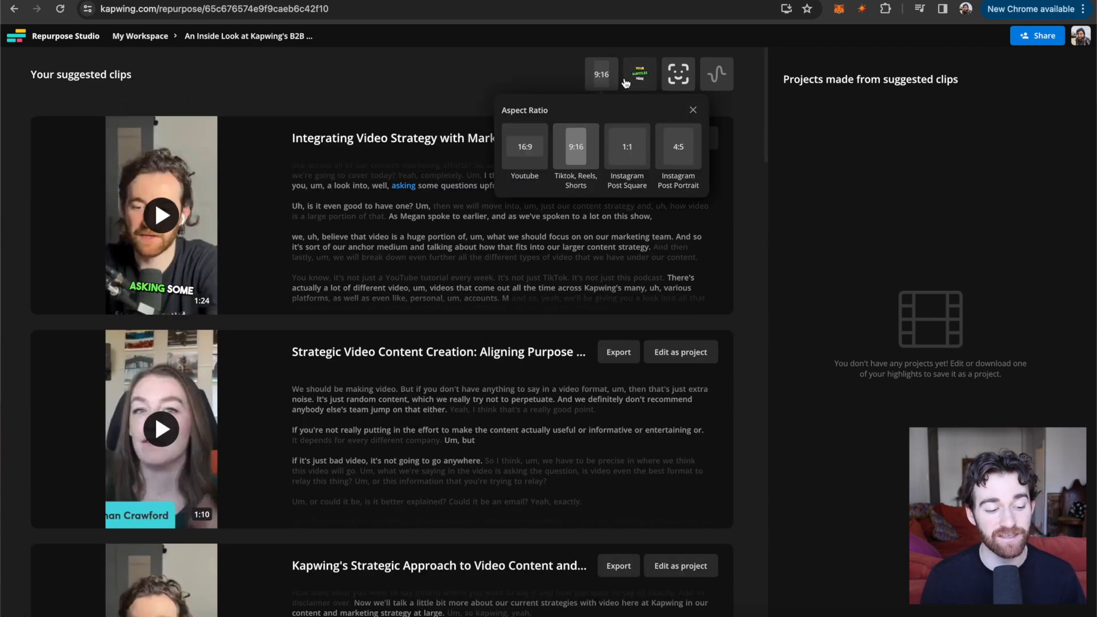
left_click(637, 74)
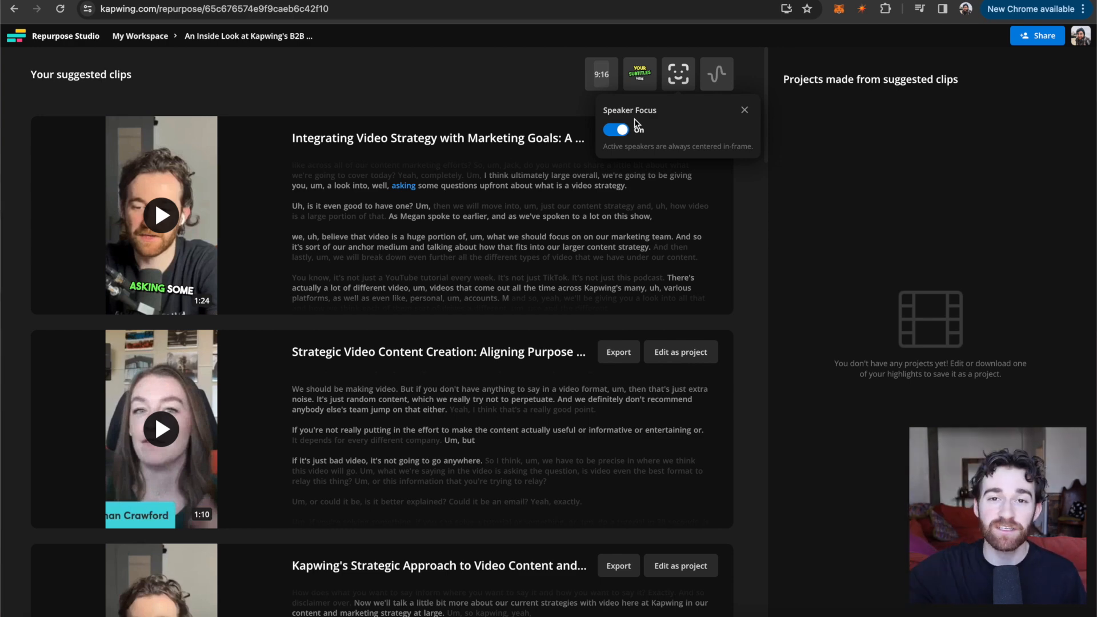
left_click(715, 74)
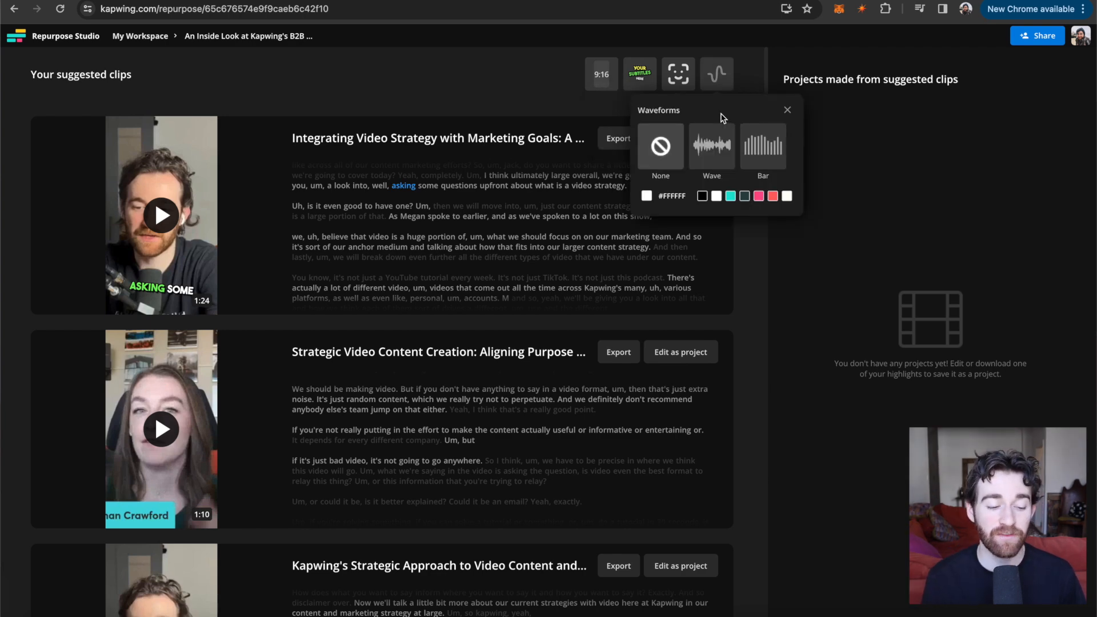
left_click(786, 110)
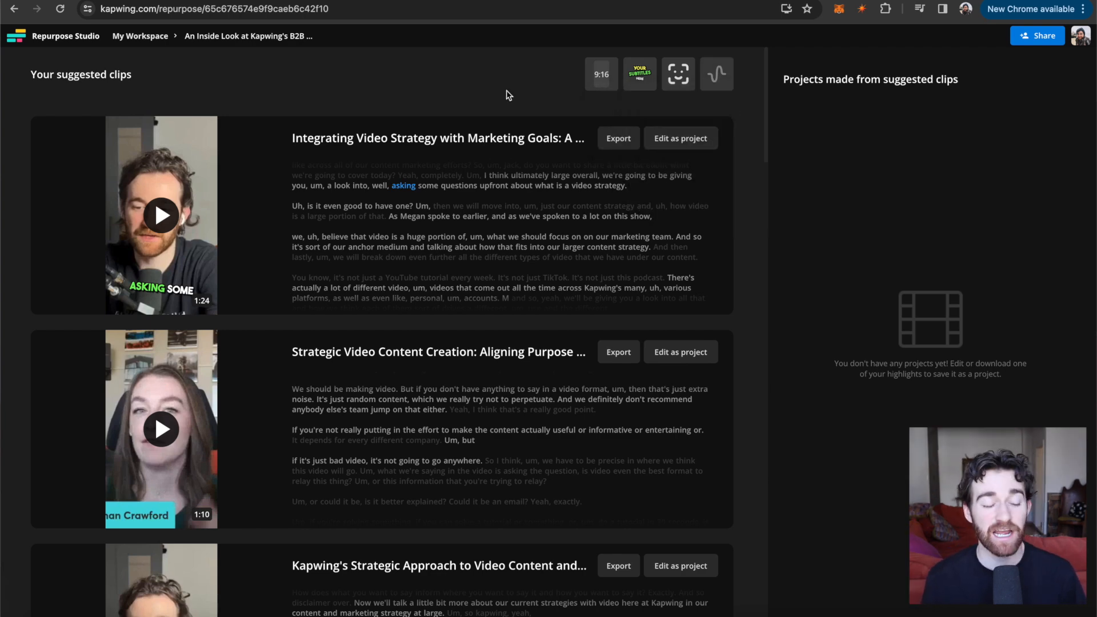
mouse_move(753, 391)
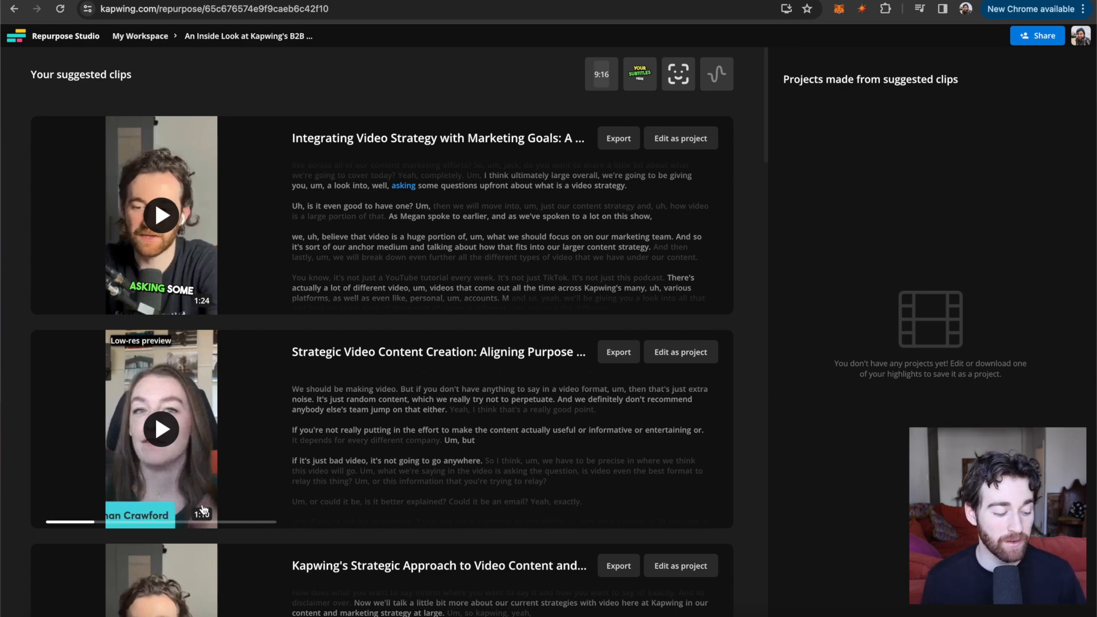
mouse_move(297, 471)
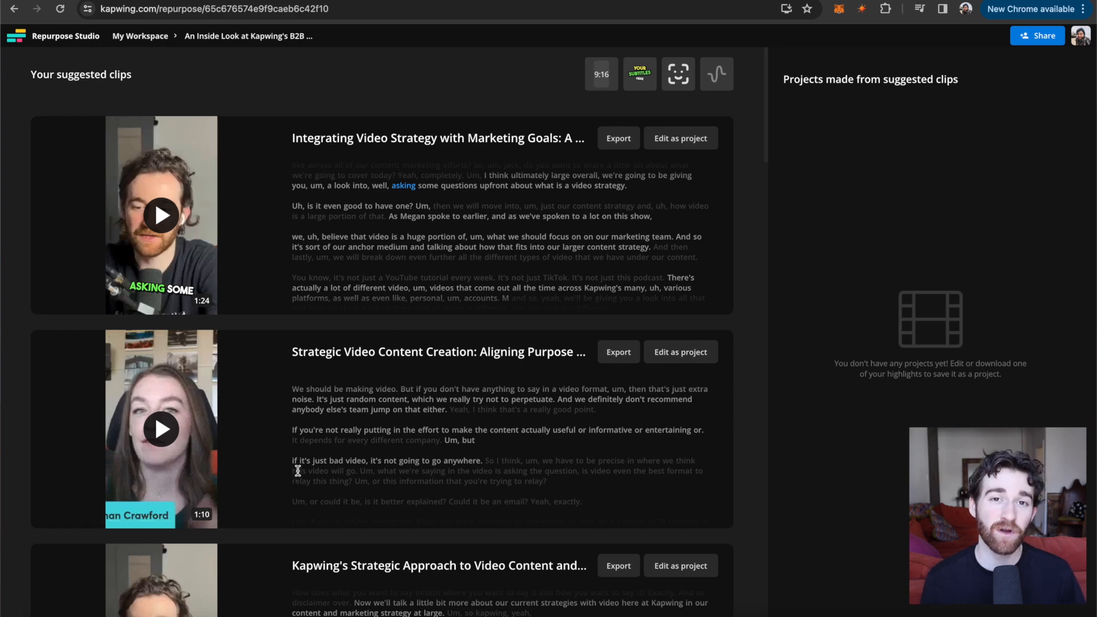
mouse_move(320, 452)
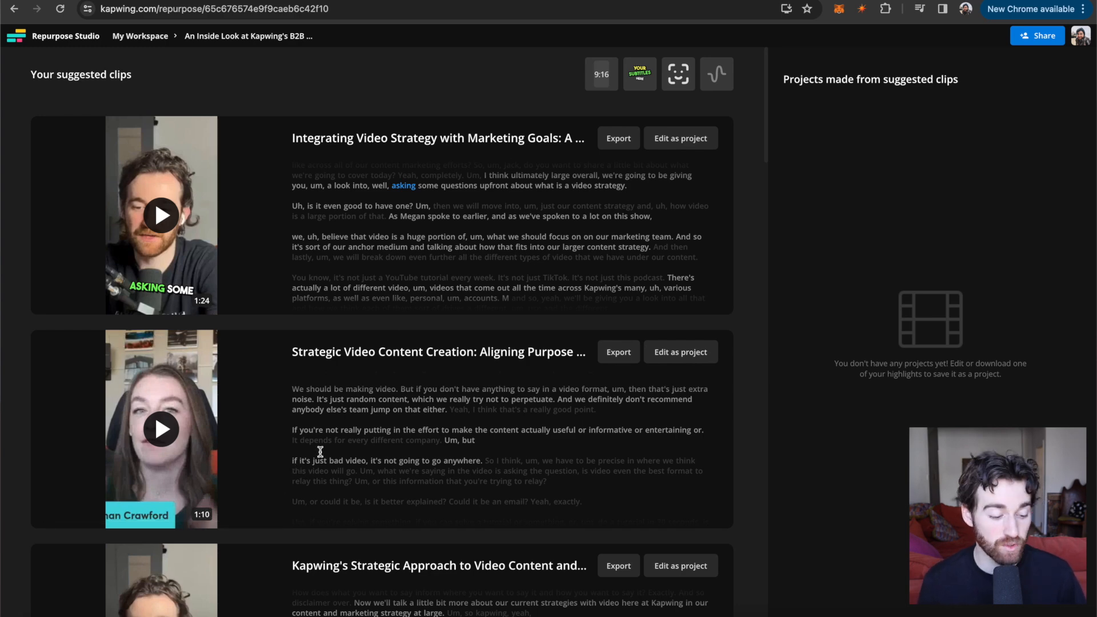
mouse_move(679, 363)
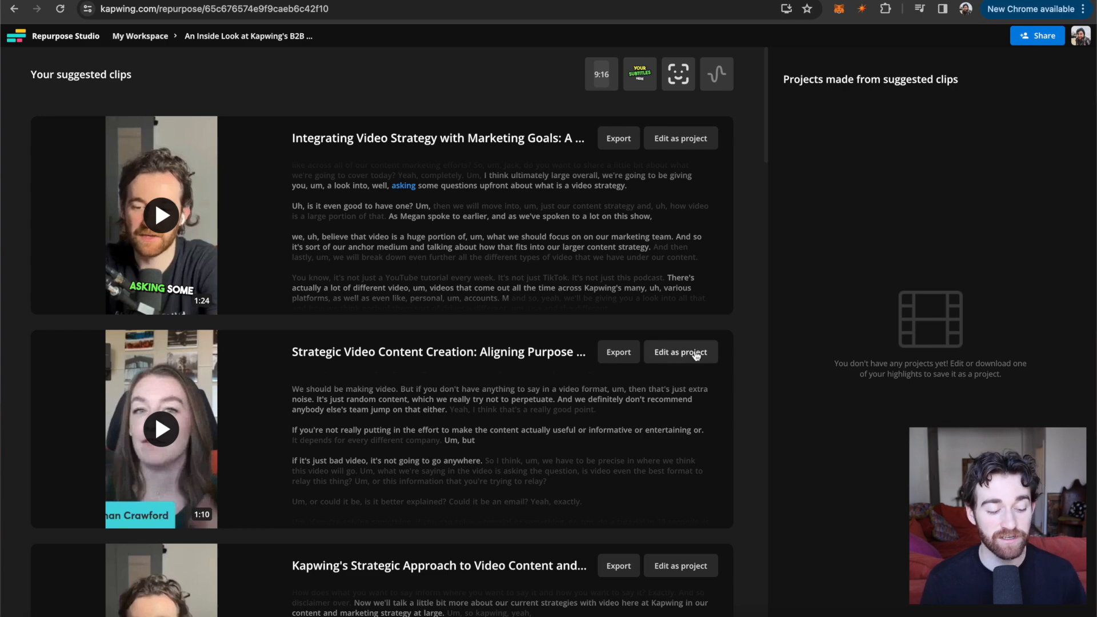
Step: Edit the second suggested clip as a 55-second captioned project, then go to the Brand Kit
left_click(678, 352)
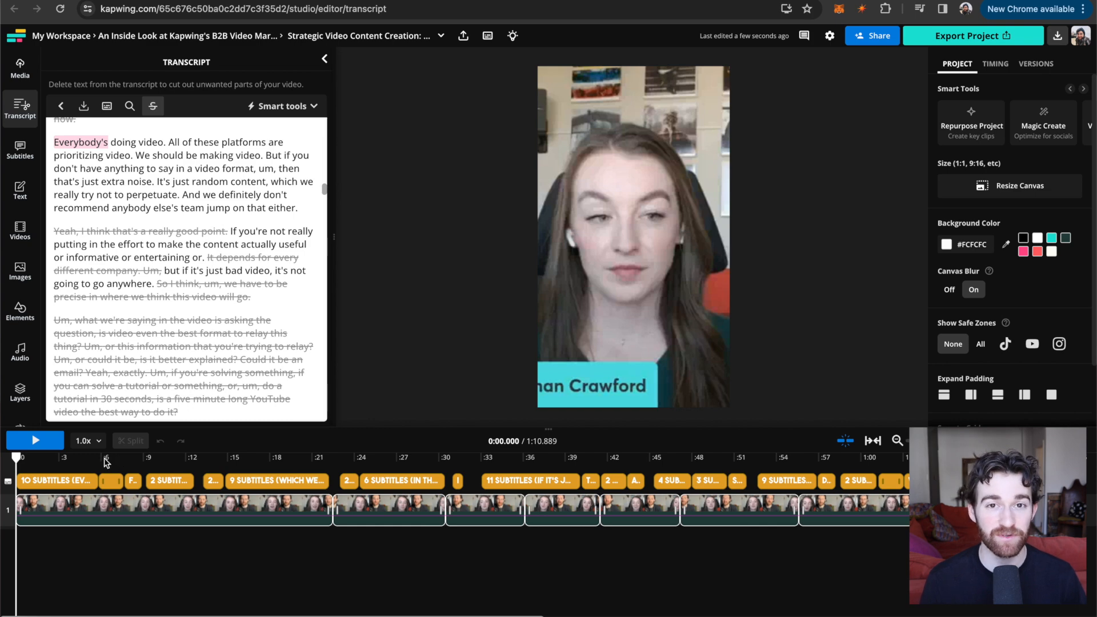
left_click(35, 440)
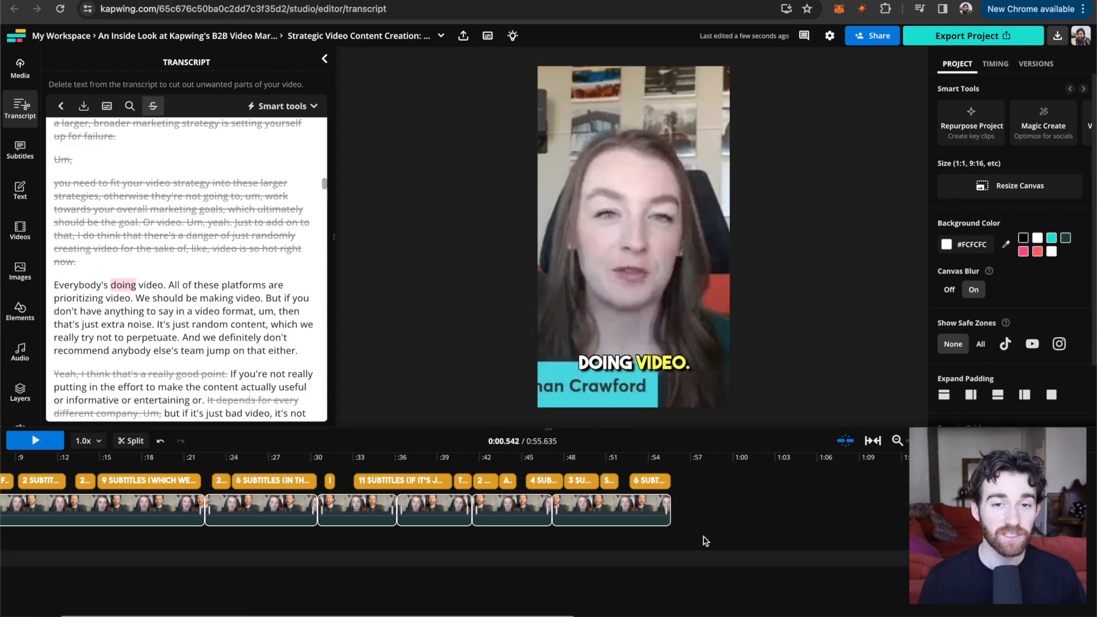
mouse_move(711, 534)
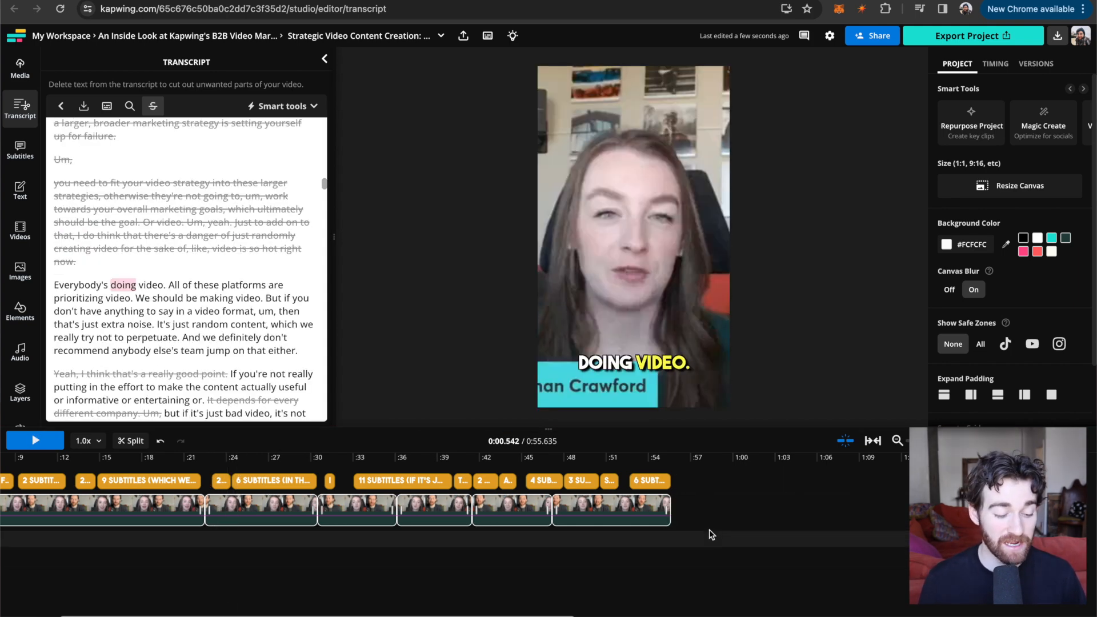
mouse_move(874, 289)
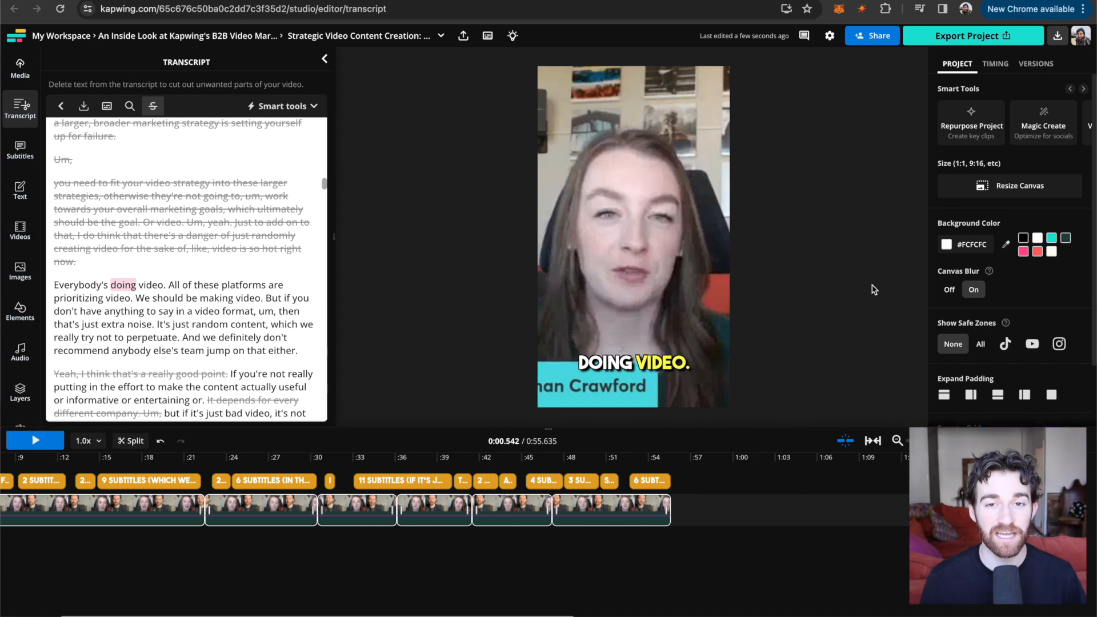
left_click(972, 35)
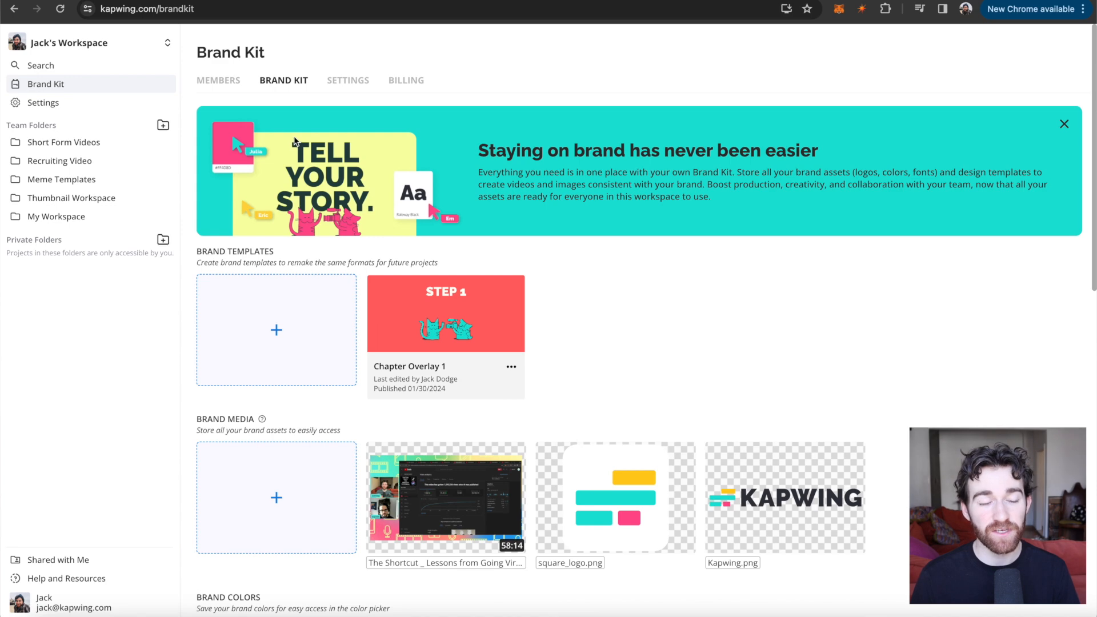
mouse_move(108, 62)
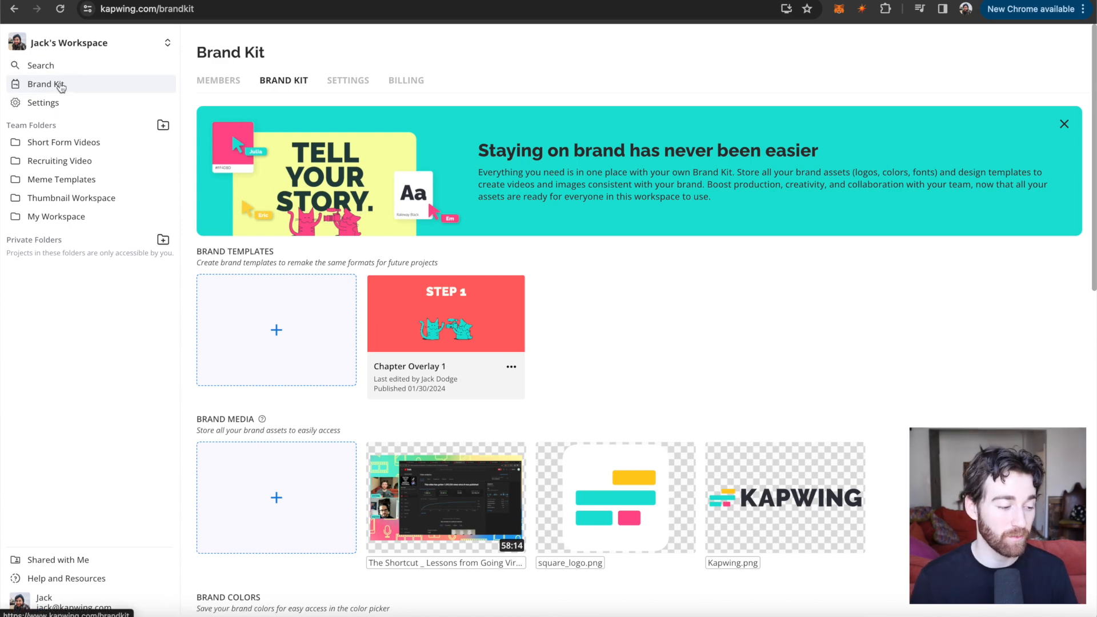
mouse_move(236, 298)
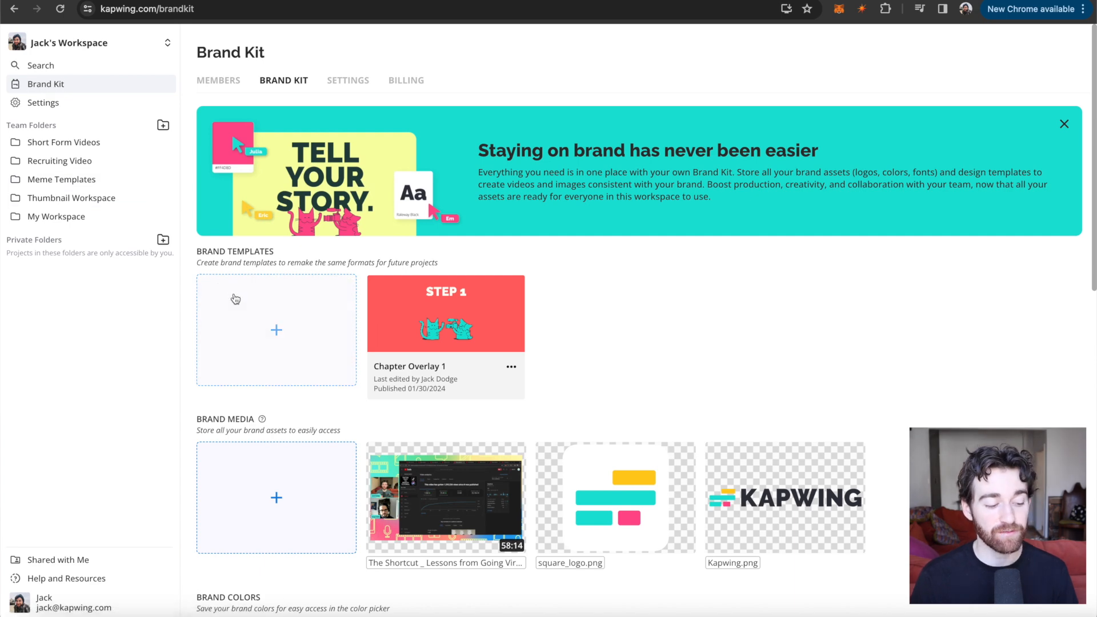
Step: Create a 9:16 brand template with square_logo.png and an editable sample text box
left_click(275, 329)
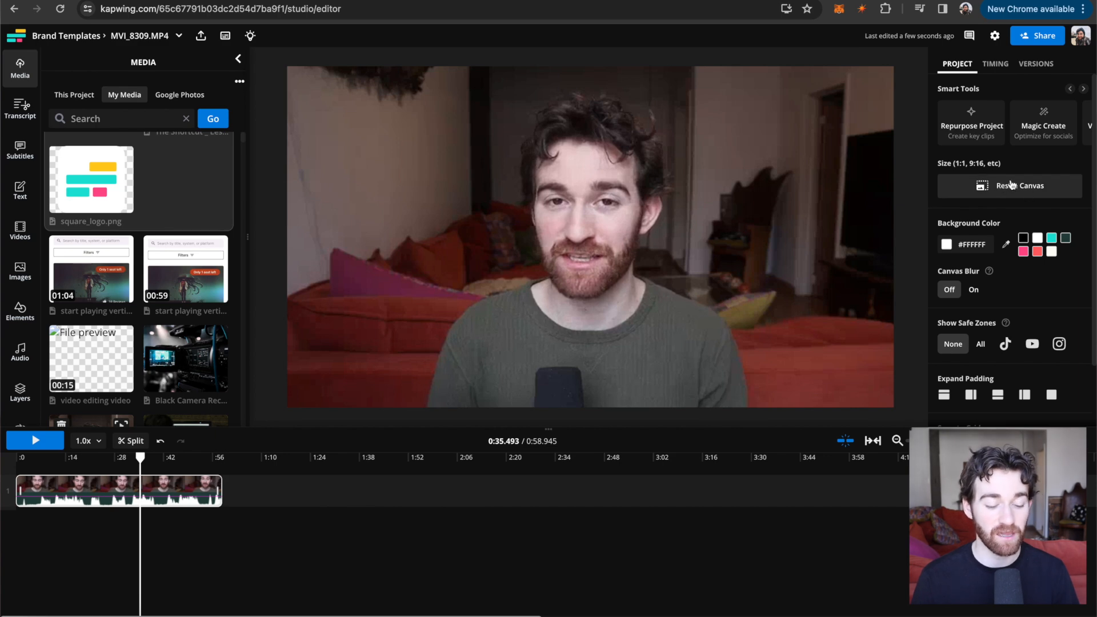
left_click(1019, 185)
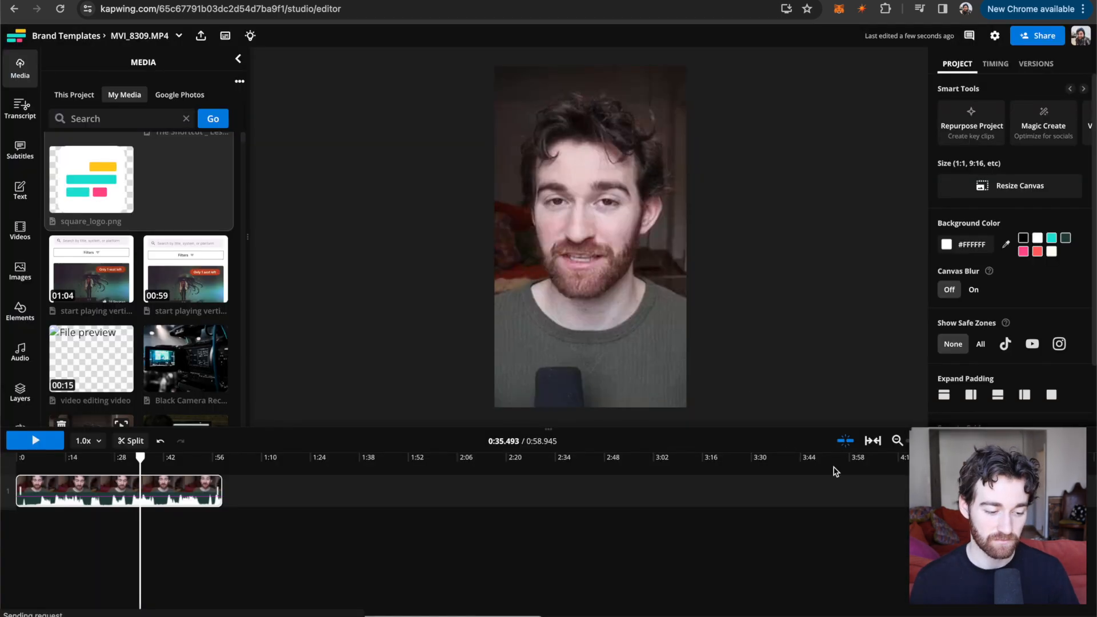
double_click(90, 179)
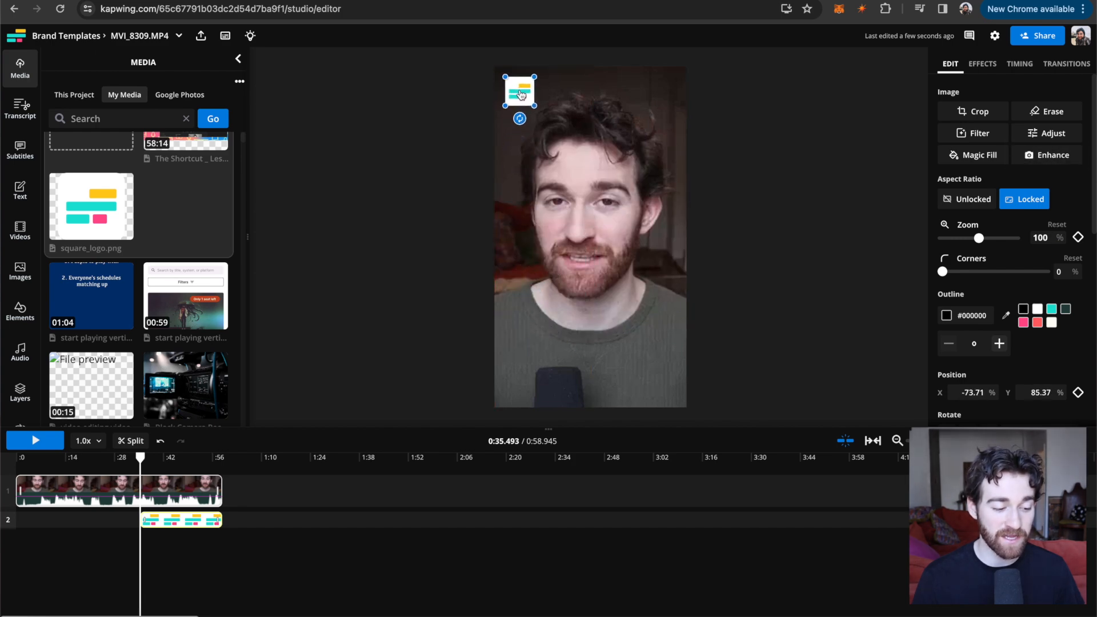
left_click(20, 188)
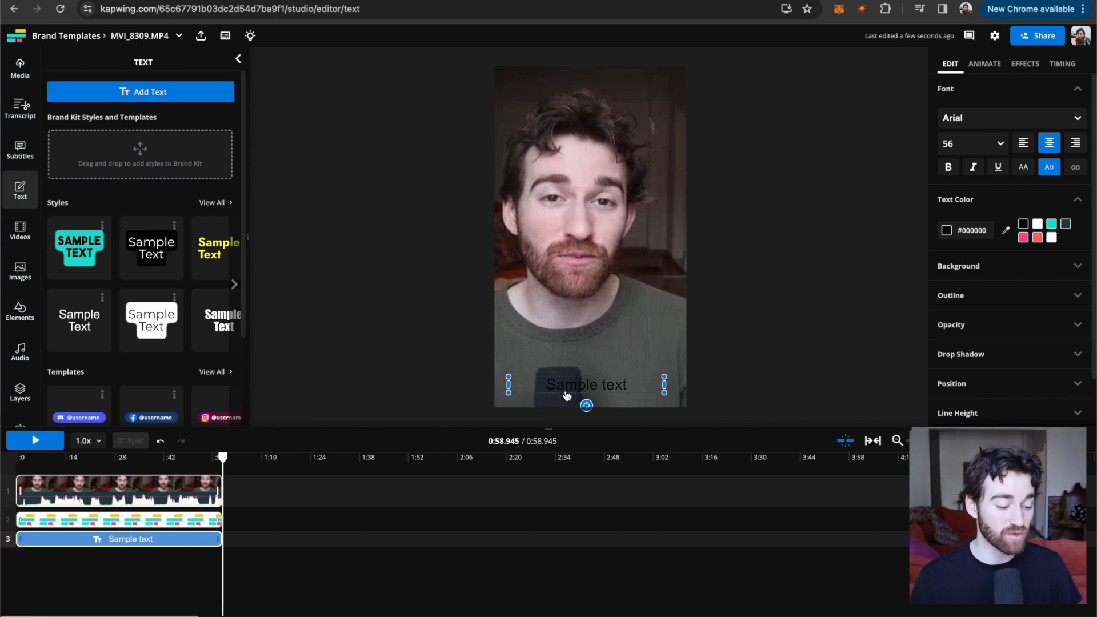
double_click(586, 385)
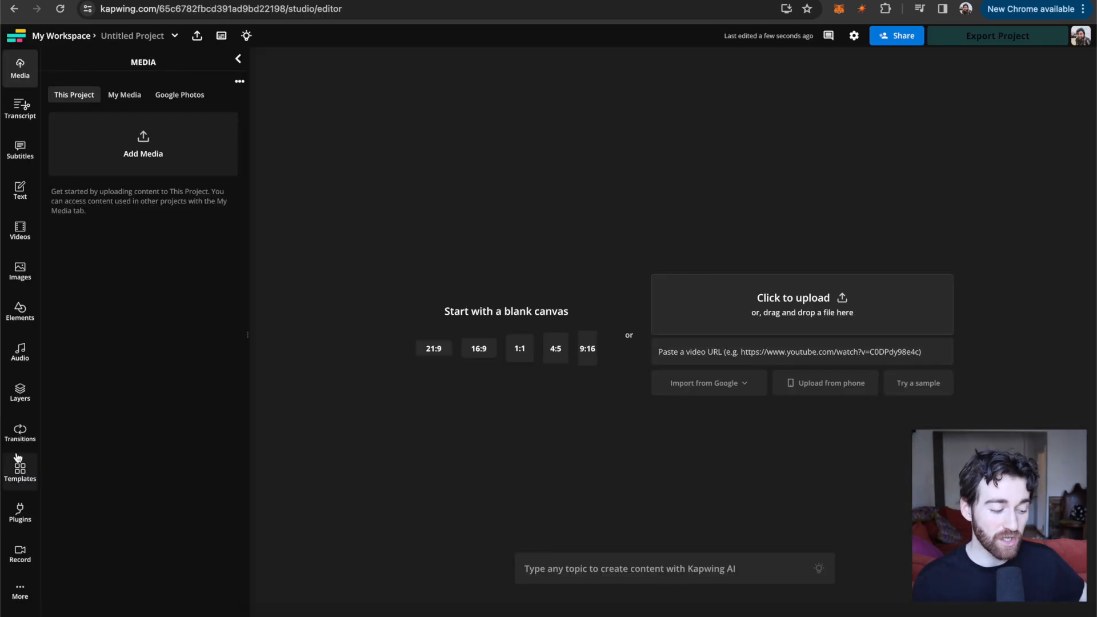
Step: Load the brand template and replace its video layer with a different talking-head recording
left_click(19, 468)
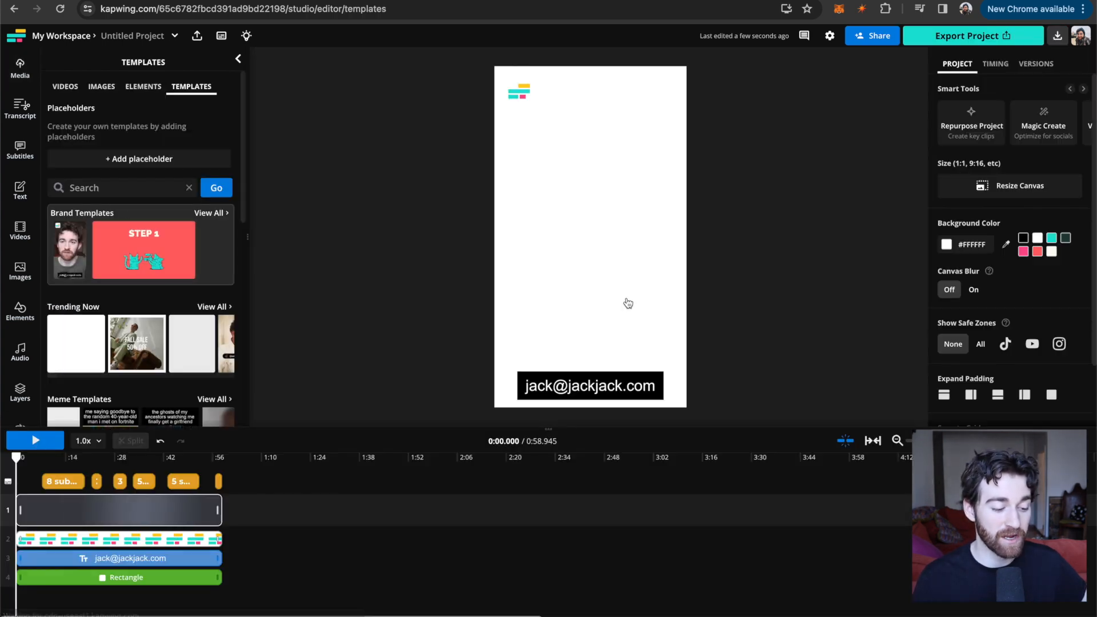
left_click(118, 510)
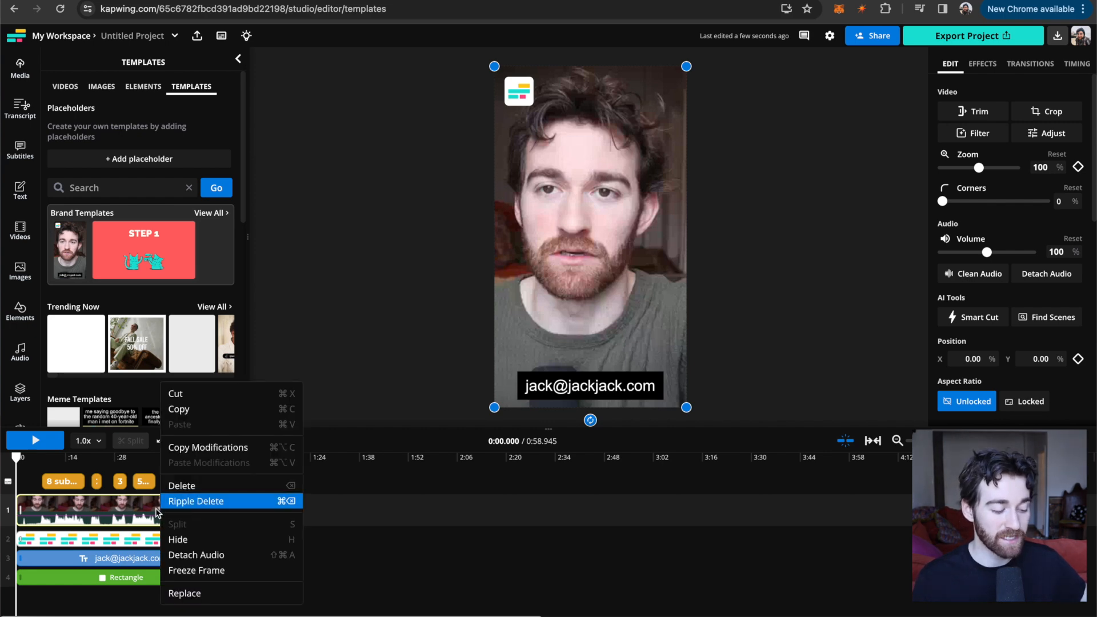
mouse_move(185, 593)
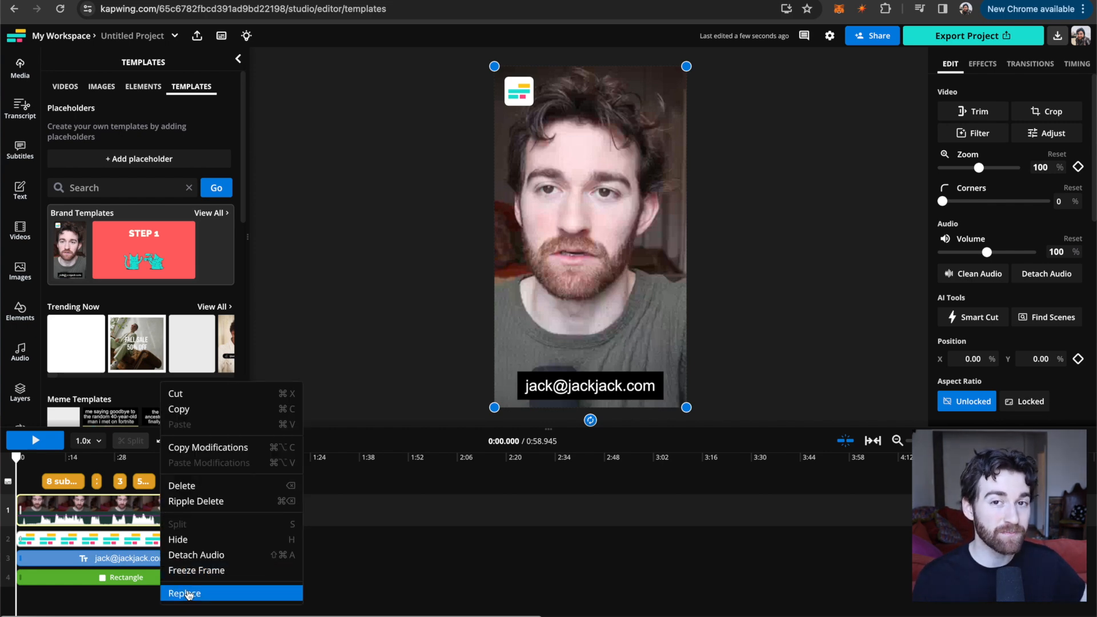
left_click(184, 592)
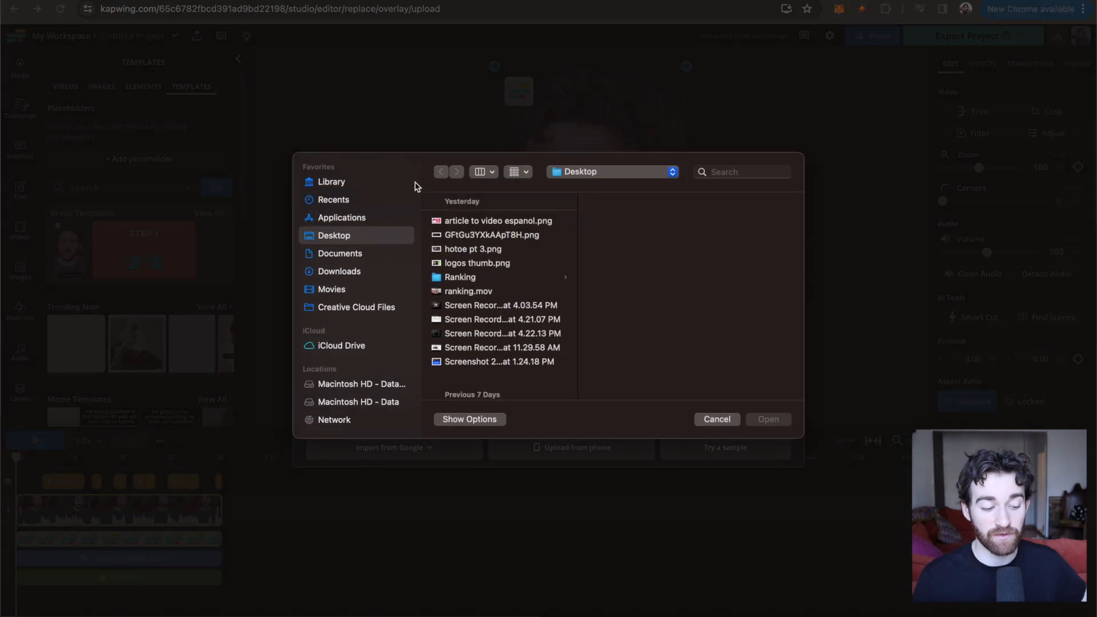
scroll("down", 3)
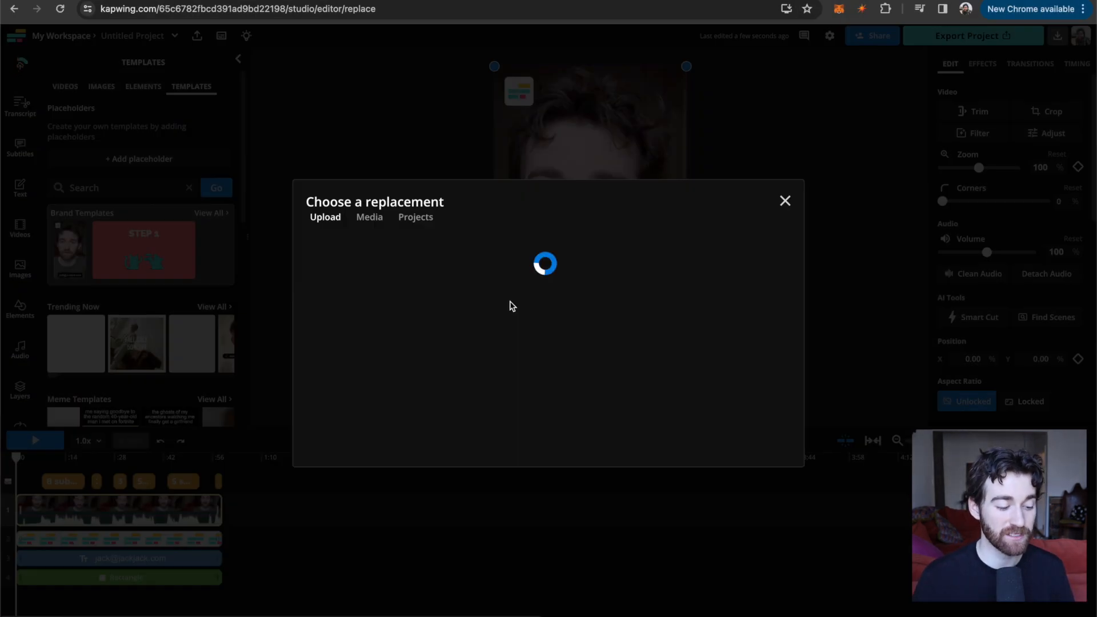
left_click(784, 201)
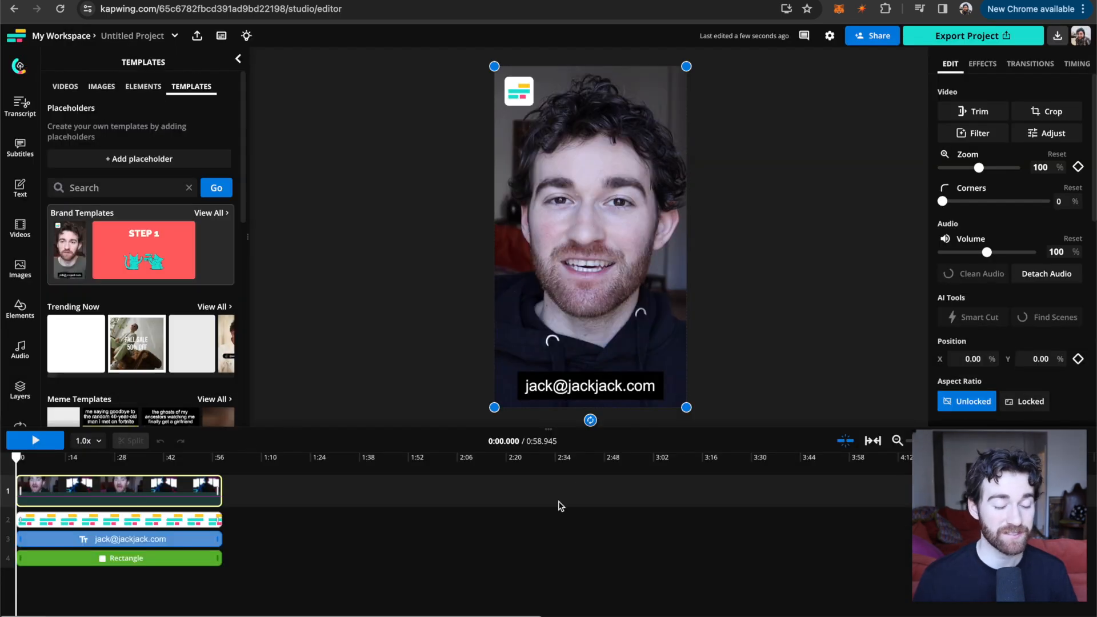
mouse_move(535, 264)
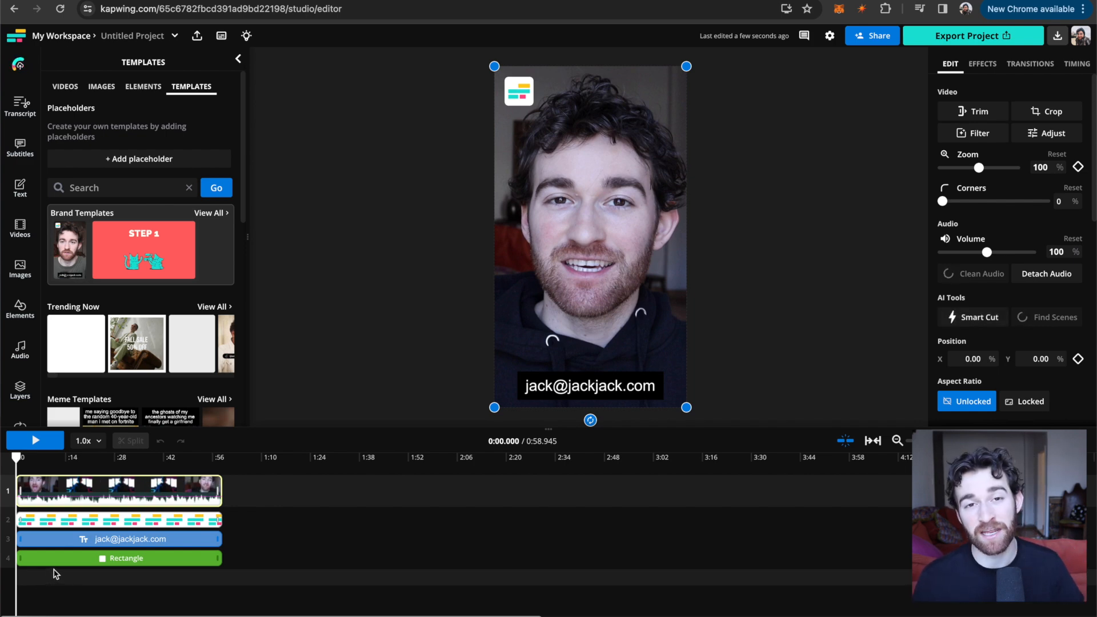
Step: Play back the templated video with its logo and email text
left_click(35, 440)
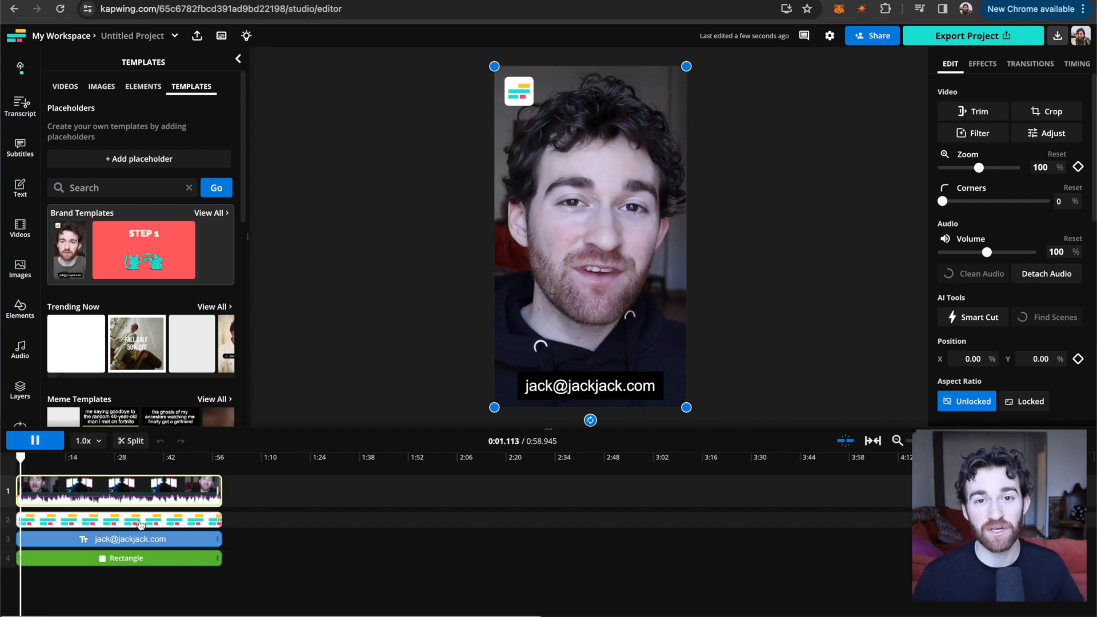
left_click(36, 440)
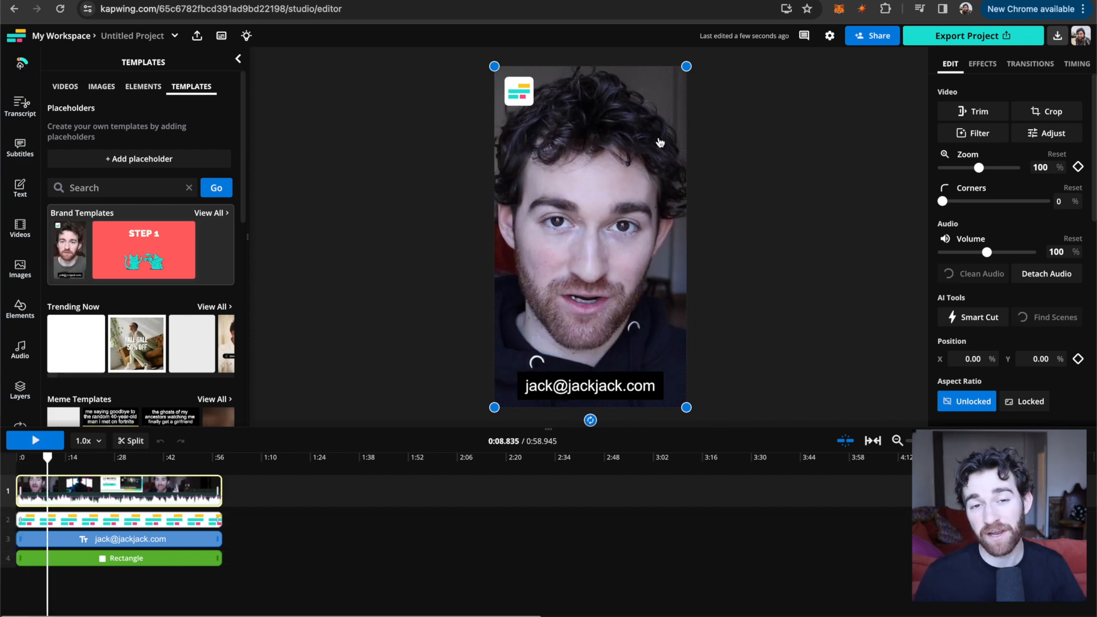